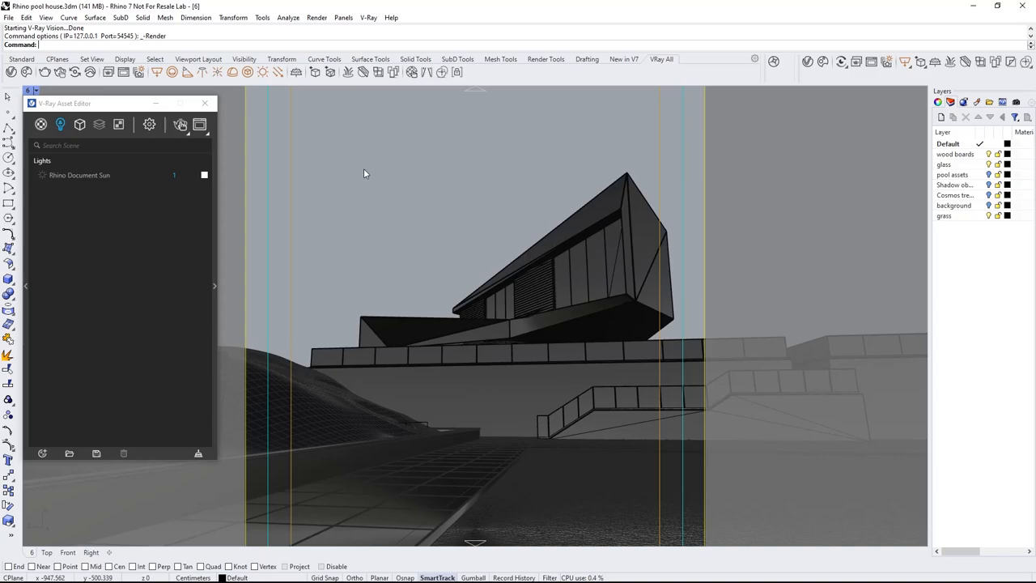
mouse_move(150, 176)
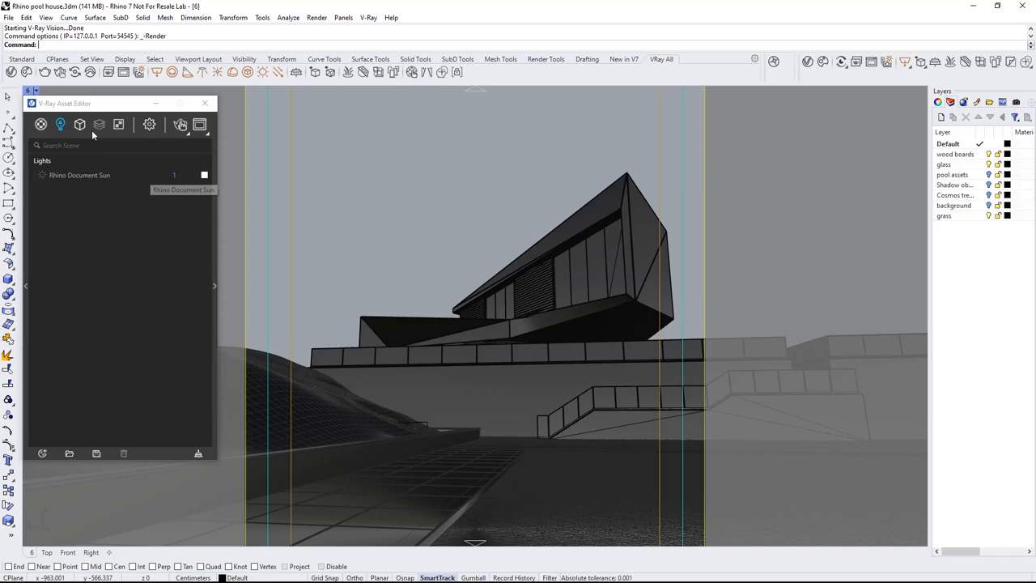
View the Lights category in the V-Ray Asset Editor, showing only the document sun
left_click(74, 71)
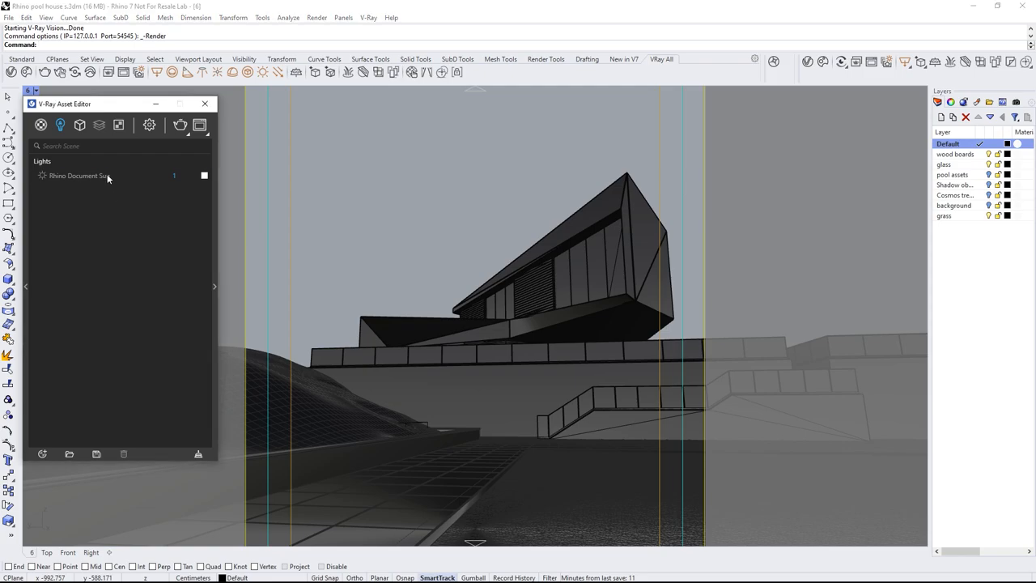
Select the Rhino Document Sun and start a live V-Ray Vision preview of the pool house
left_click(78, 175)
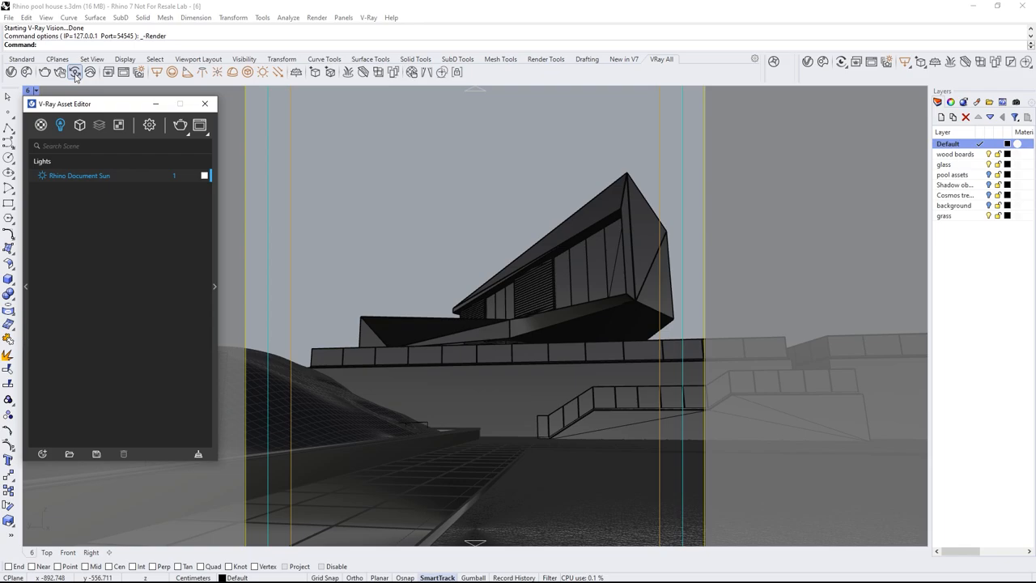
left_click(75, 71)
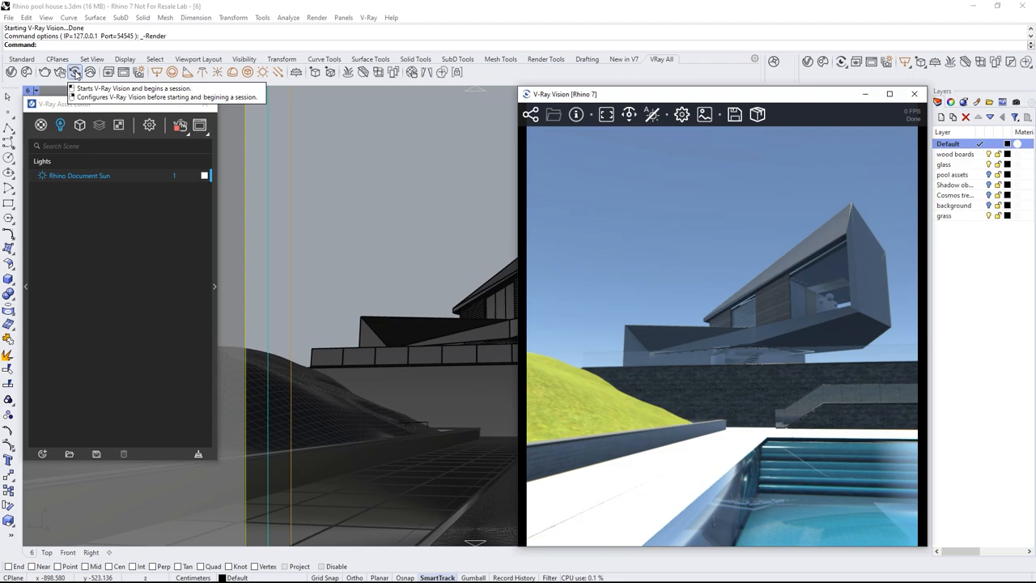
mouse_move(639, 202)
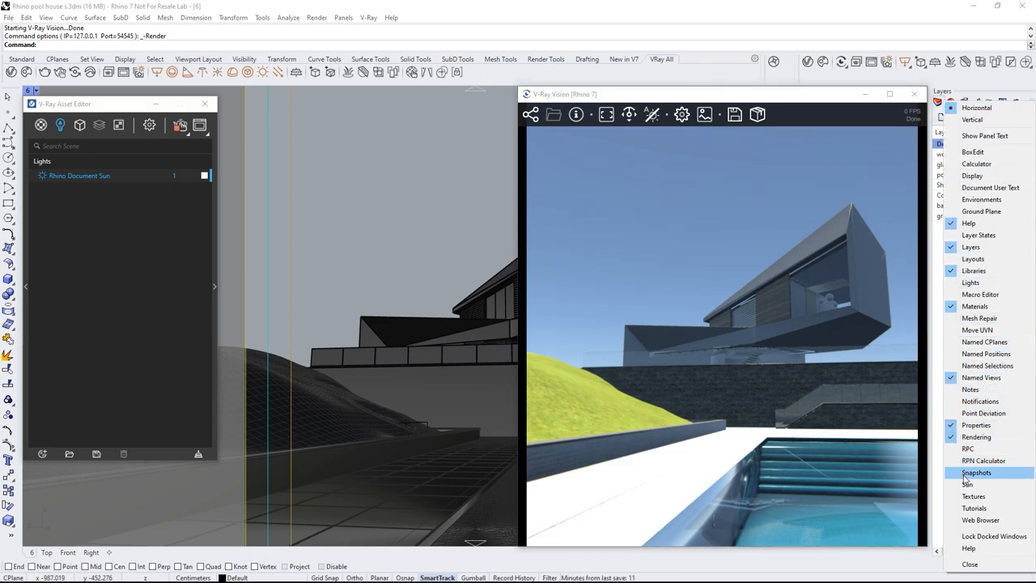
Put the sun under manual control at custom orientation 335° horizontal, 41° vertical
left_click(967, 484)
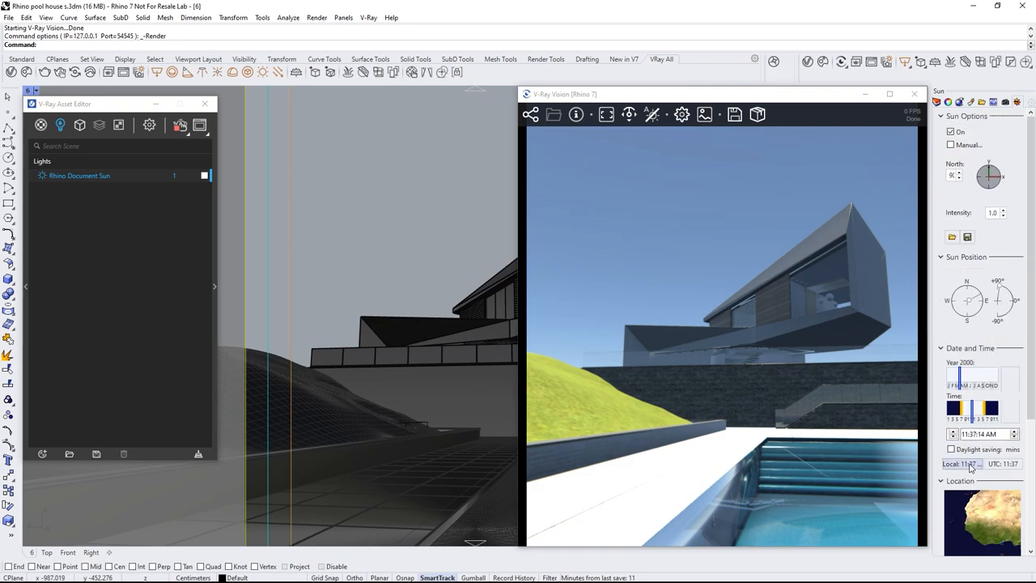
left_click_drag(956, 408, 980, 409)
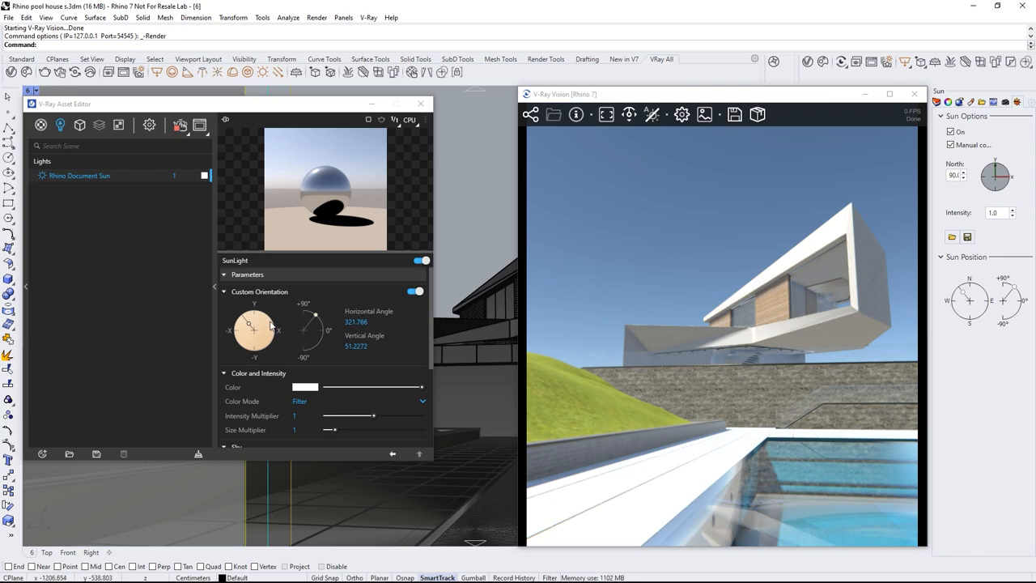
left_click_drag(258, 324, 245, 335)
type("41")
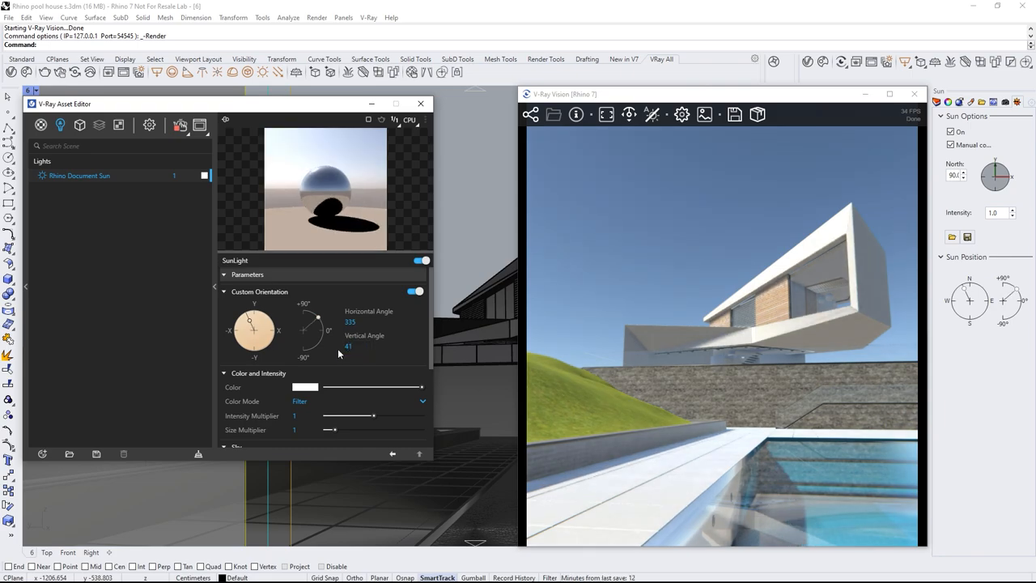
Switch the side panel to Layers and select the Shadow objects layer
left_click(937, 101)
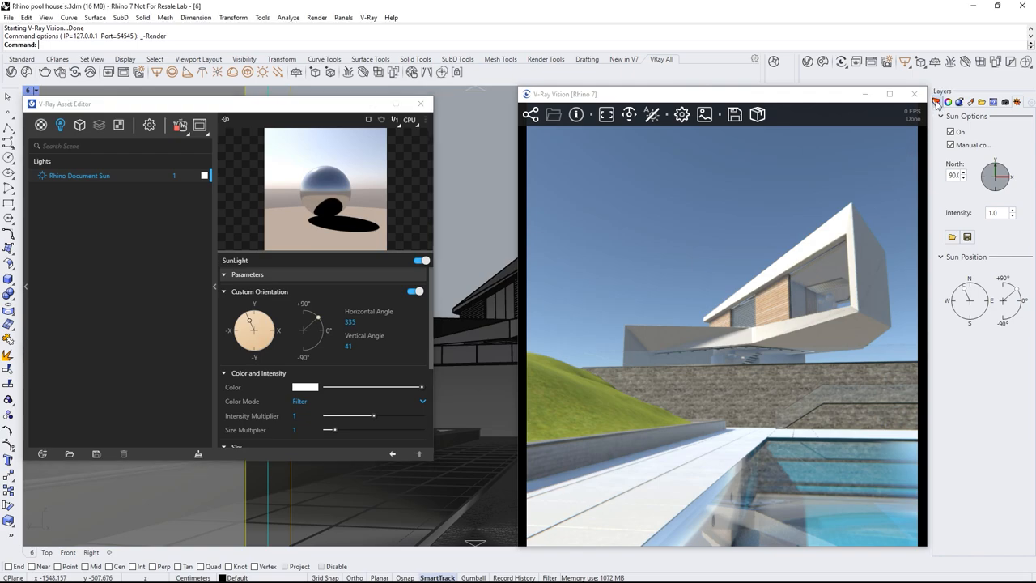
left_click(942, 102)
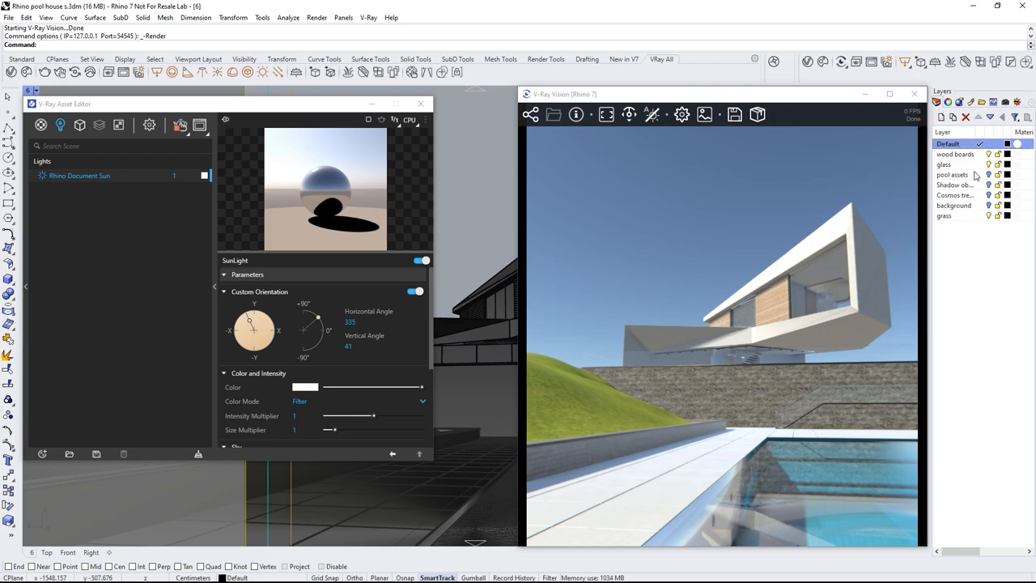
left_click(955, 184)
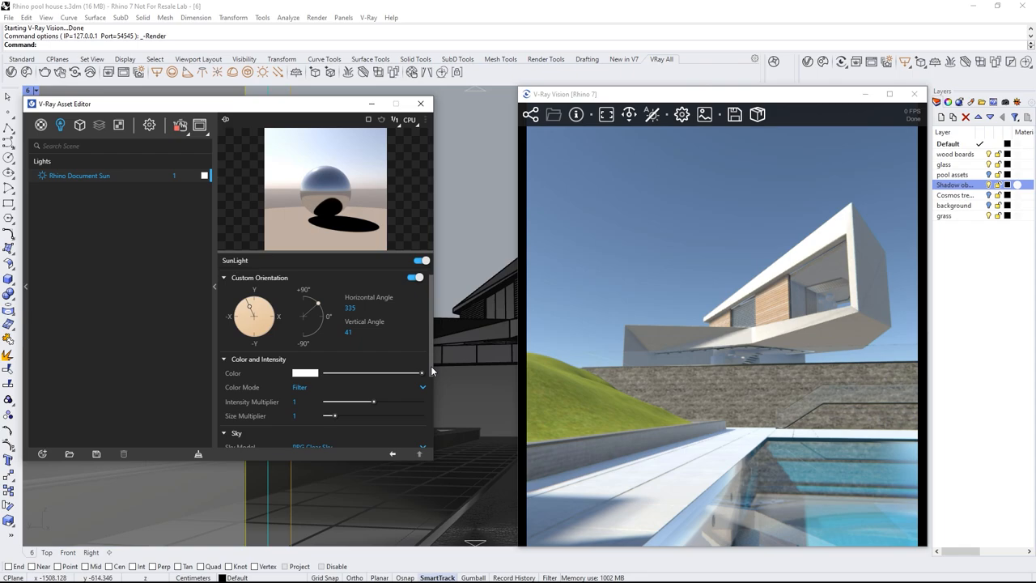
scroll("down", 3)
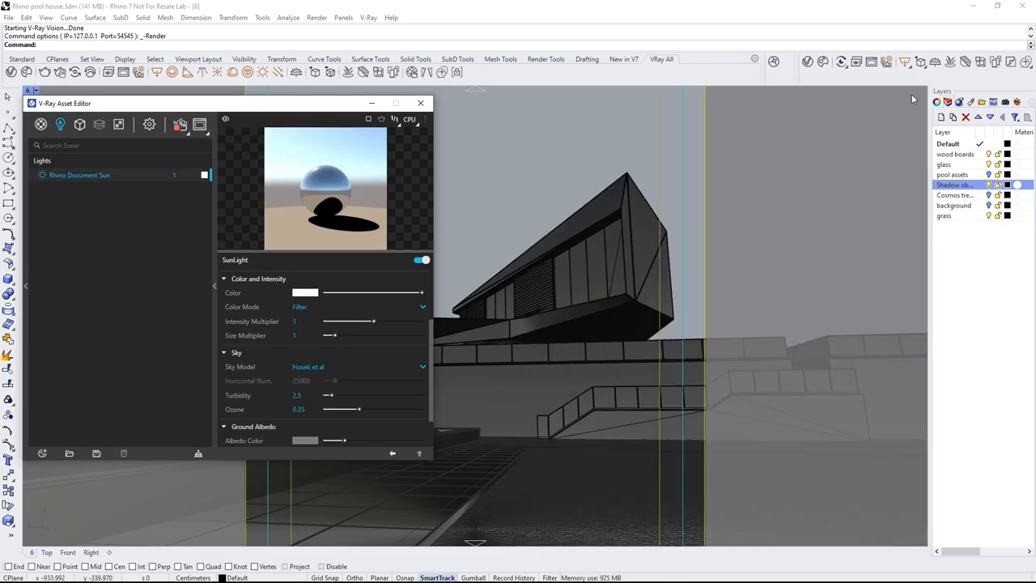
Select the background layer, list the geometry assets and render the current view
left_click(953, 174)
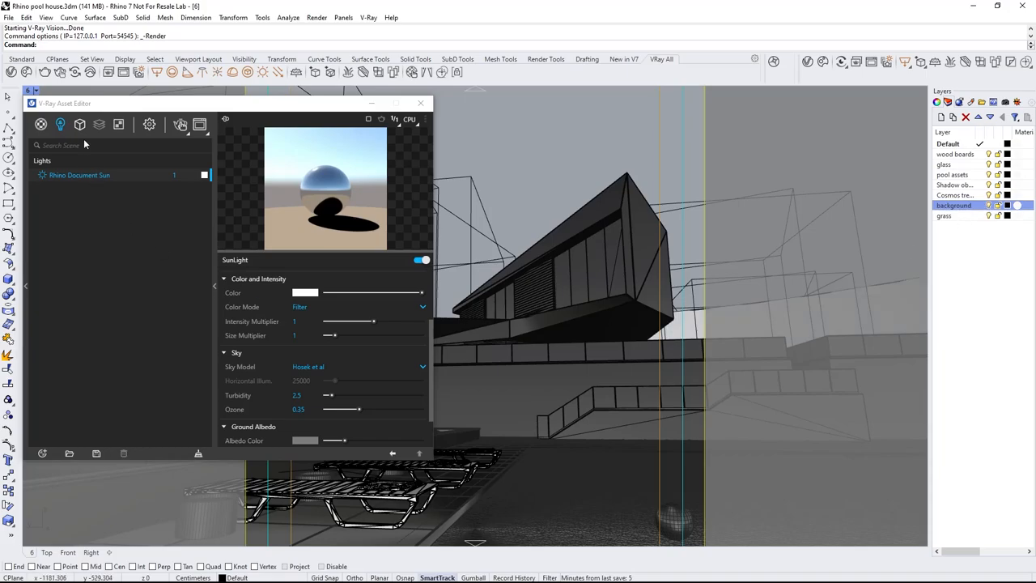
left_click(79, 123)
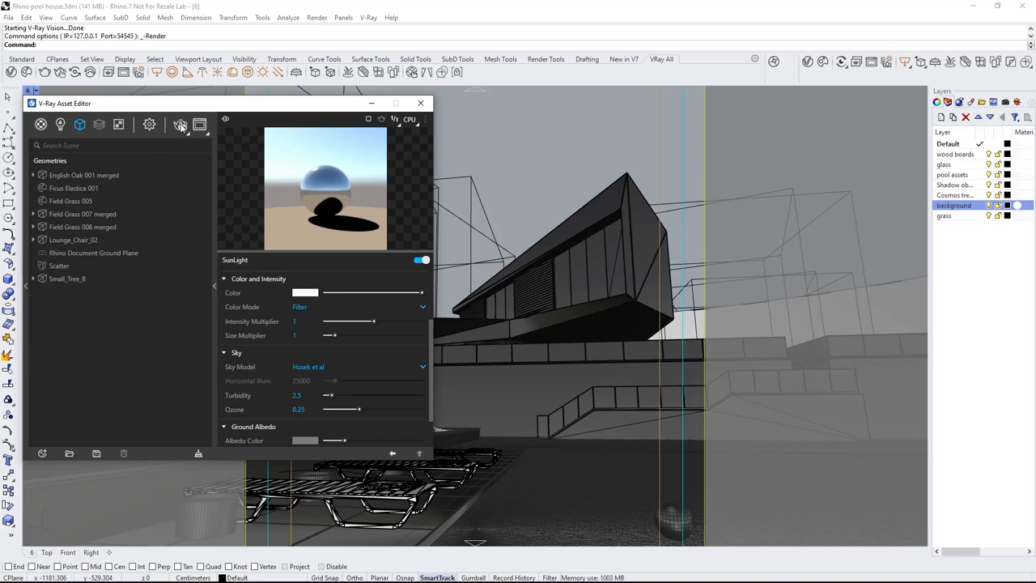
left_click(182, 124)
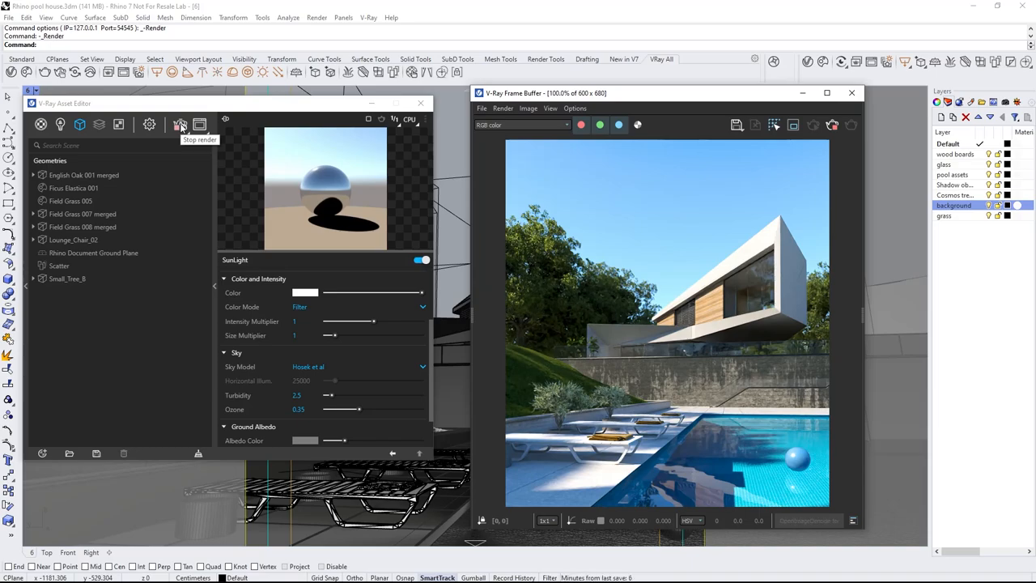
left_click(306, 292)
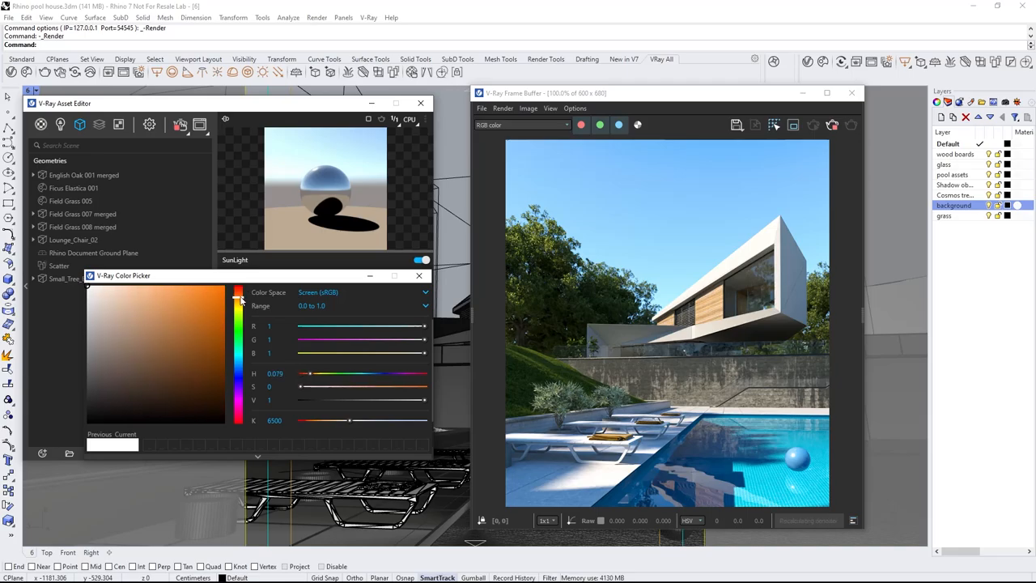
left_click(113, 292)
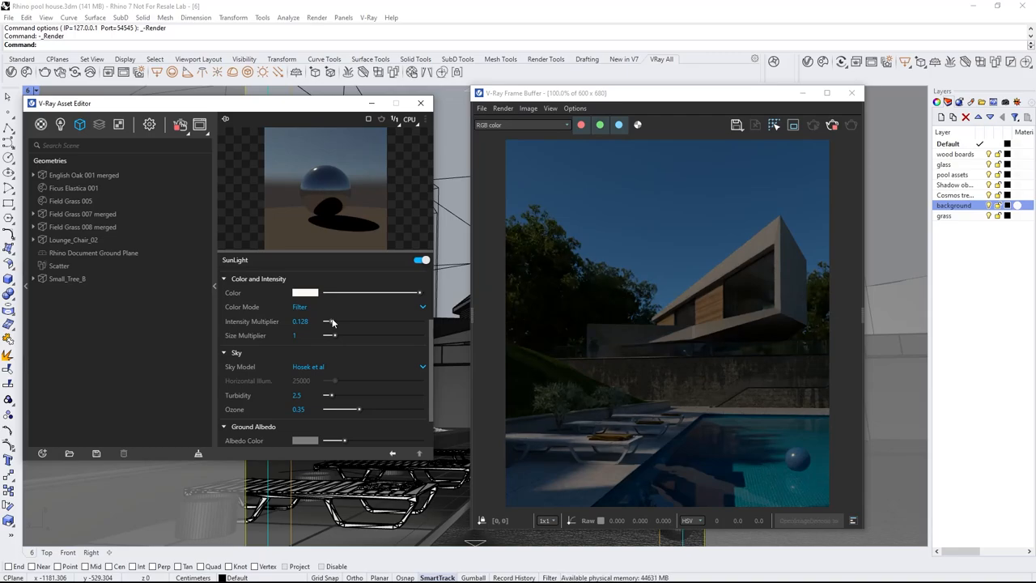
left_click_drag(331, 322, 374, 321)
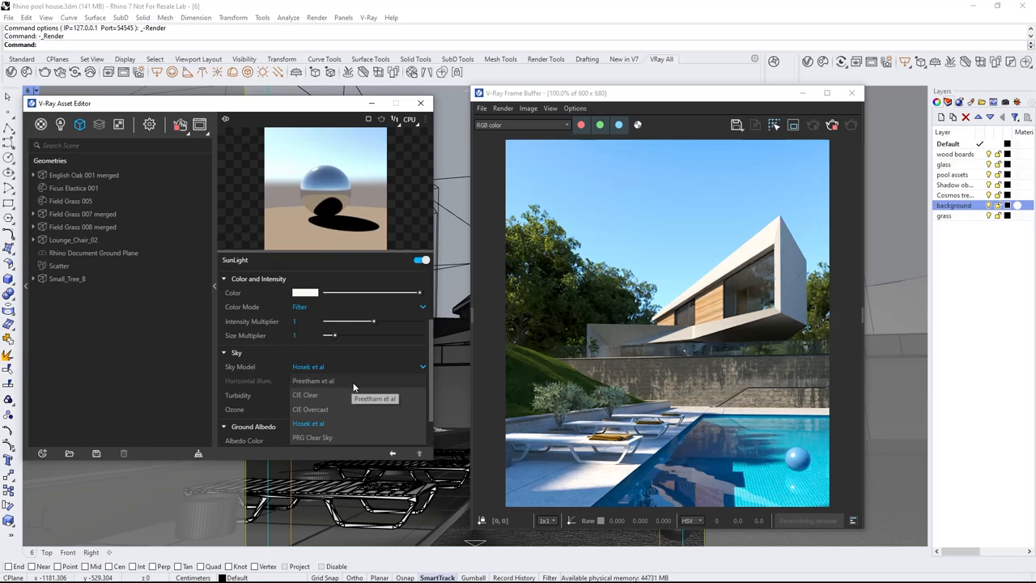
Try the CIE Clear sky model with horizontal illumination 5000 then 25000
left_click(313, 381)
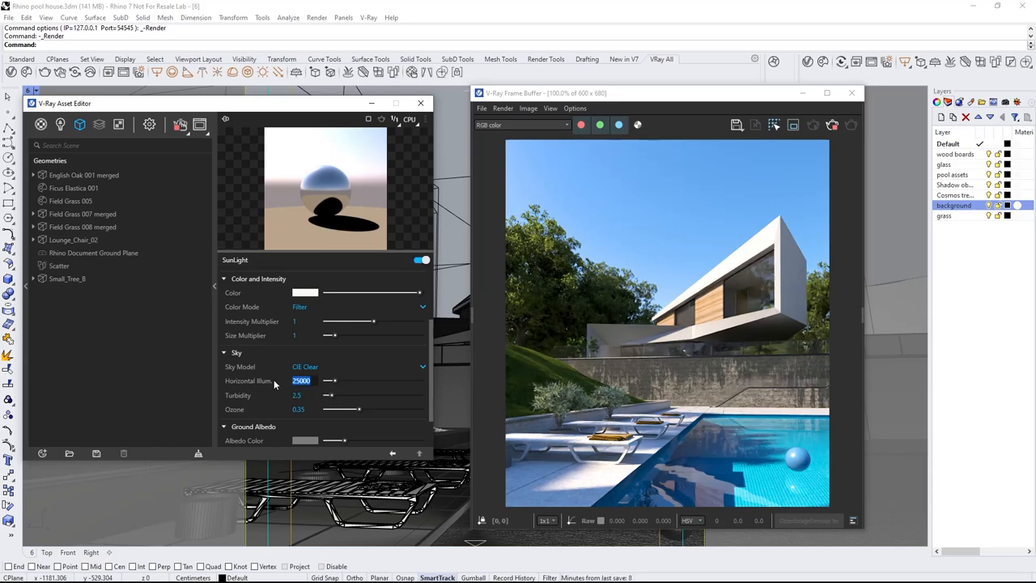
type("5000")
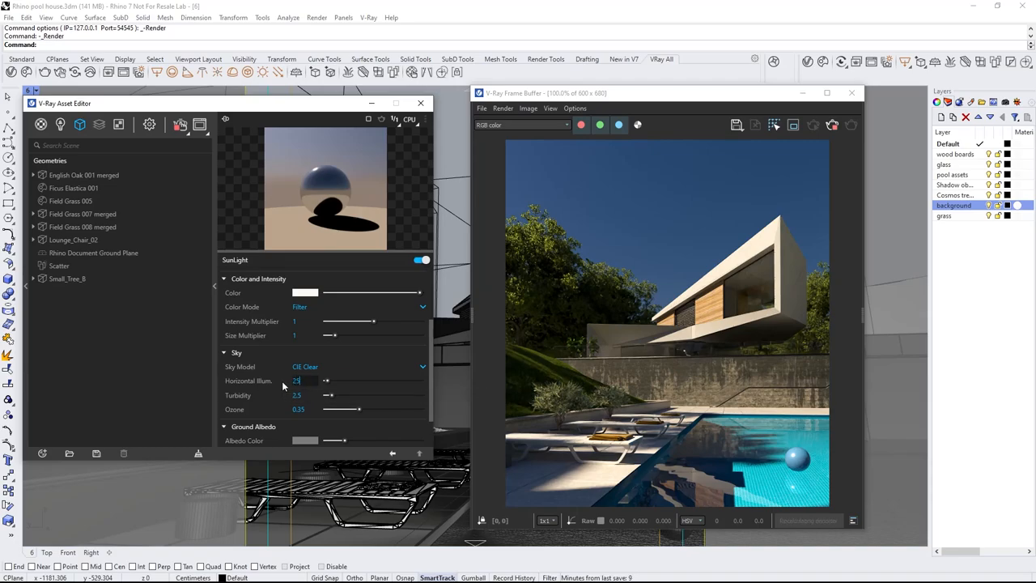
type("25000")
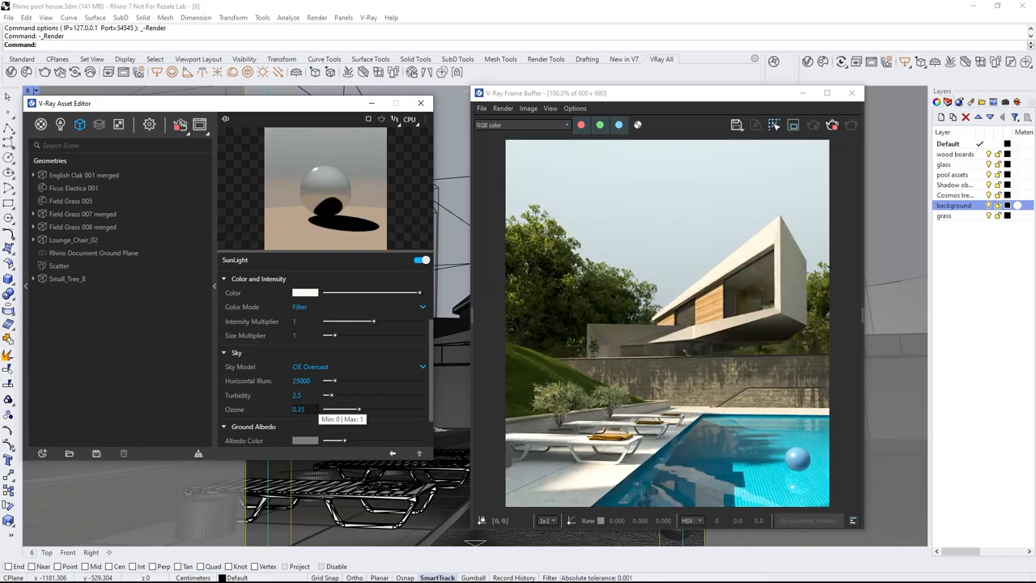
Cycle the sky model back through Hosek et al and settle on PRG Clear Sky
left_click(356, 366)
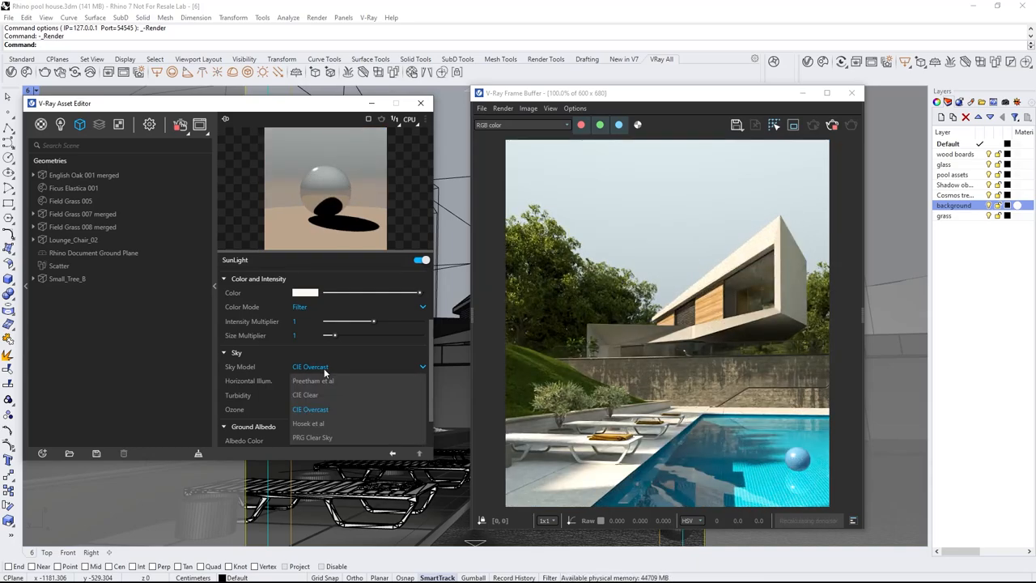
left_click(308, 423)
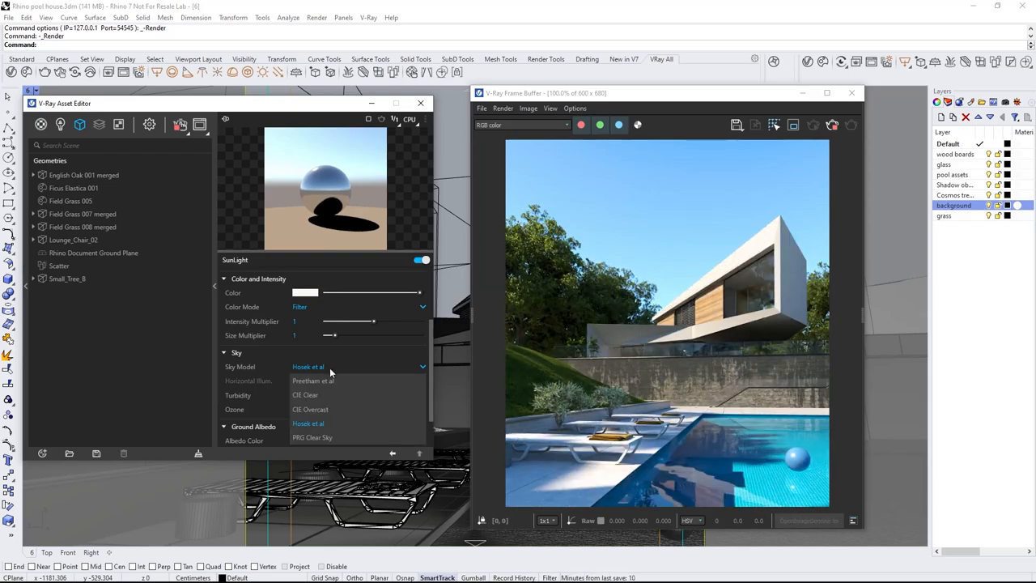
left_click(311, 437)
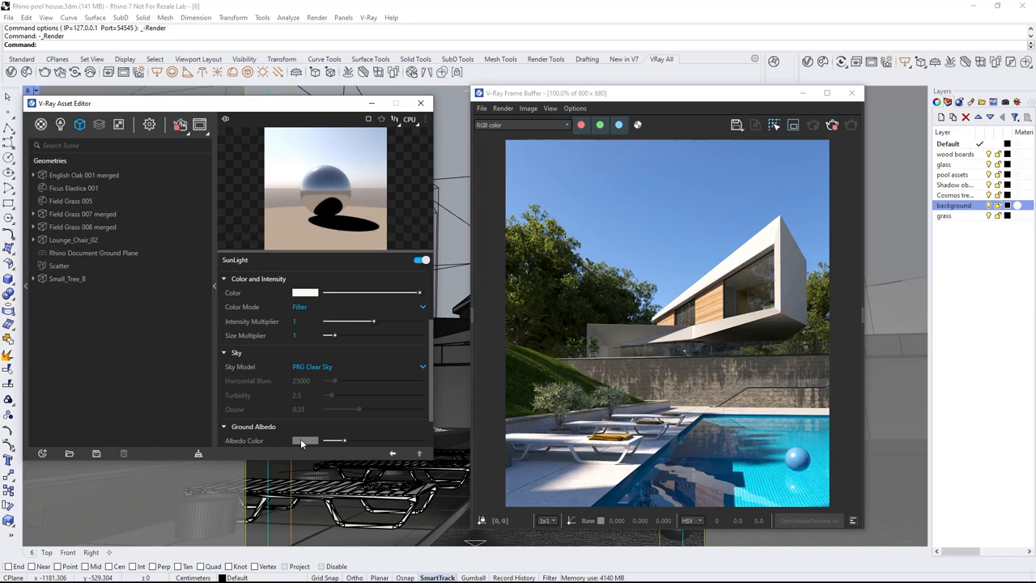
Tint the sun's ground albedo a muted blue-grey in the colour picker and close it
left_click(304, 441)
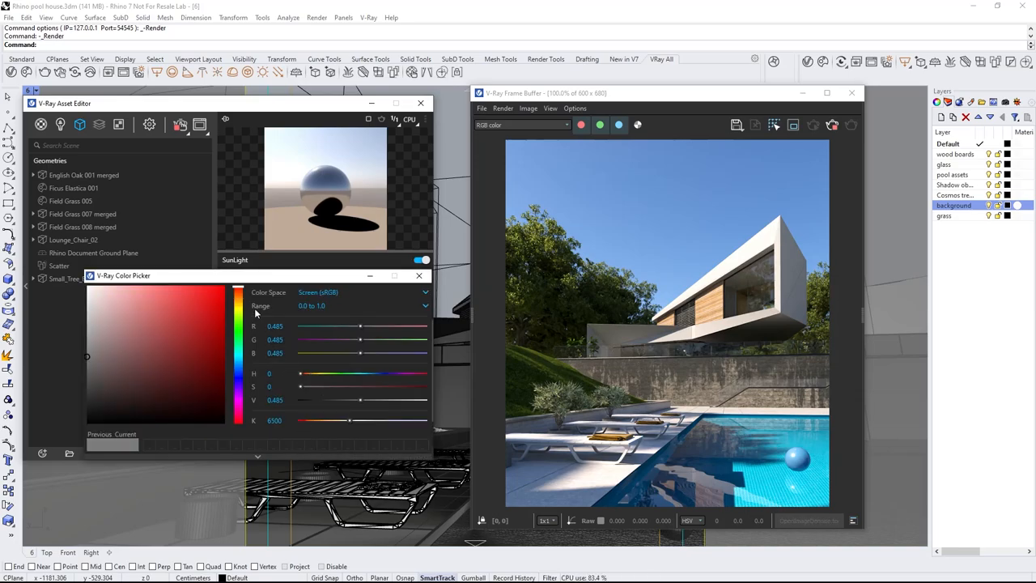
left_click(151, 359)
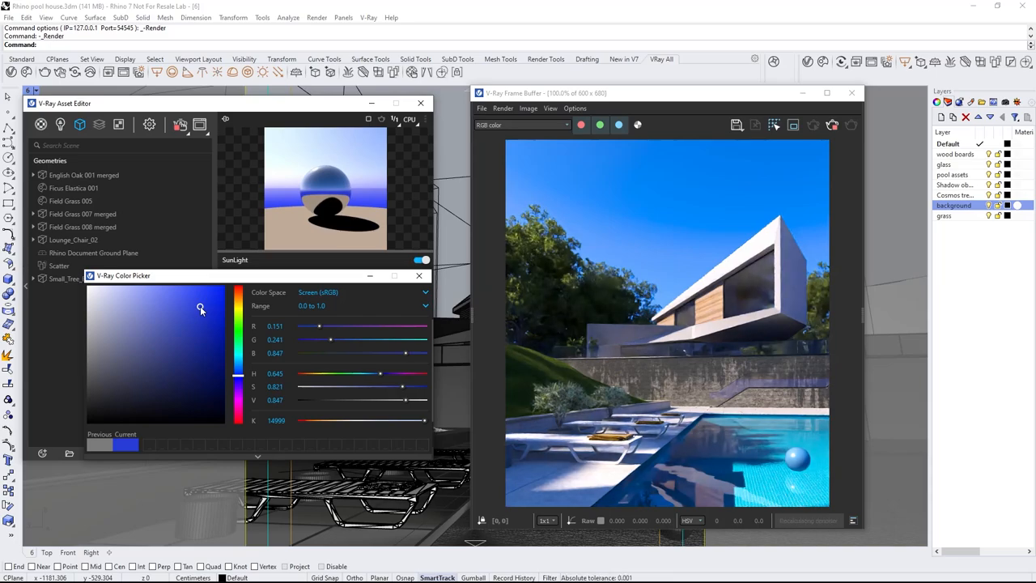
left_click_drag(201, 310, 119, 355)
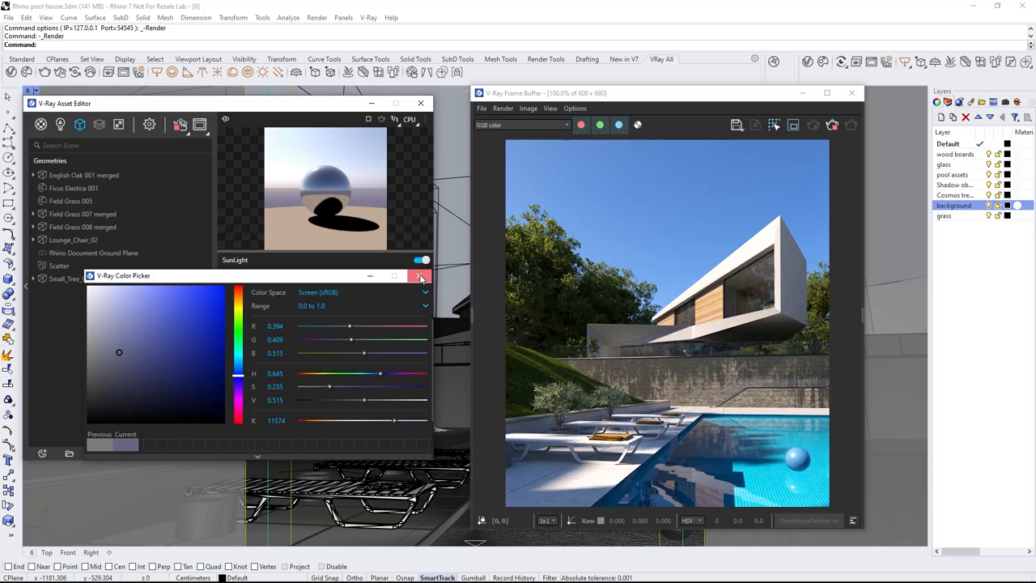
left_click(421, 275)
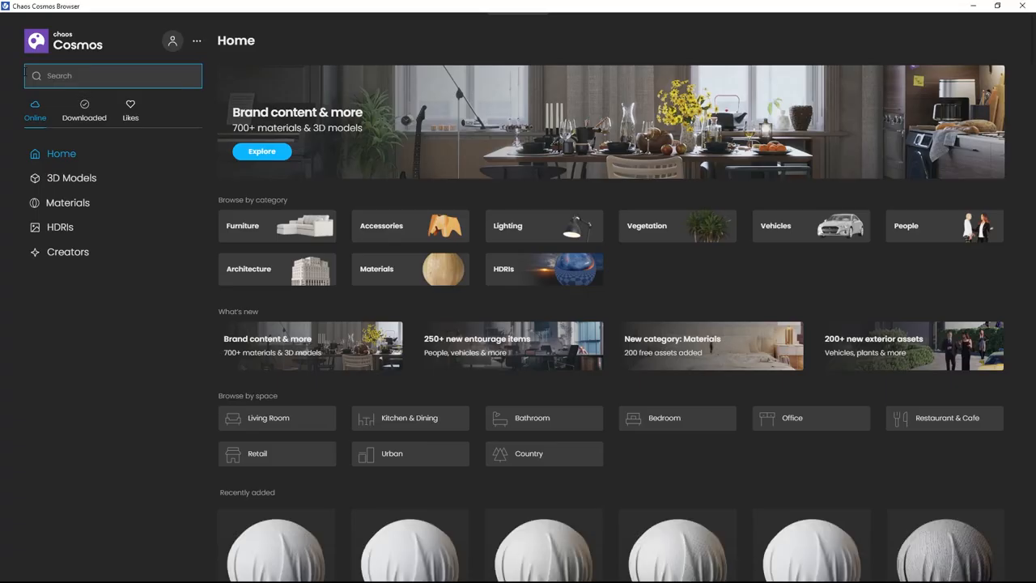
Download the Day 025 HDRI from the Cosmos daytime skies into the scene textures
left_click(60, 226)
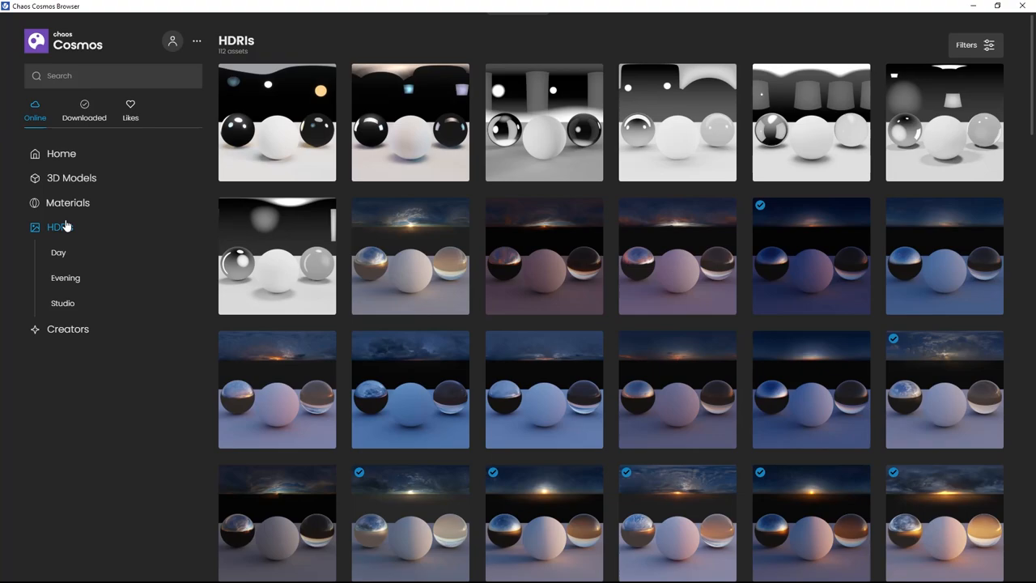
left_click(59, 252)
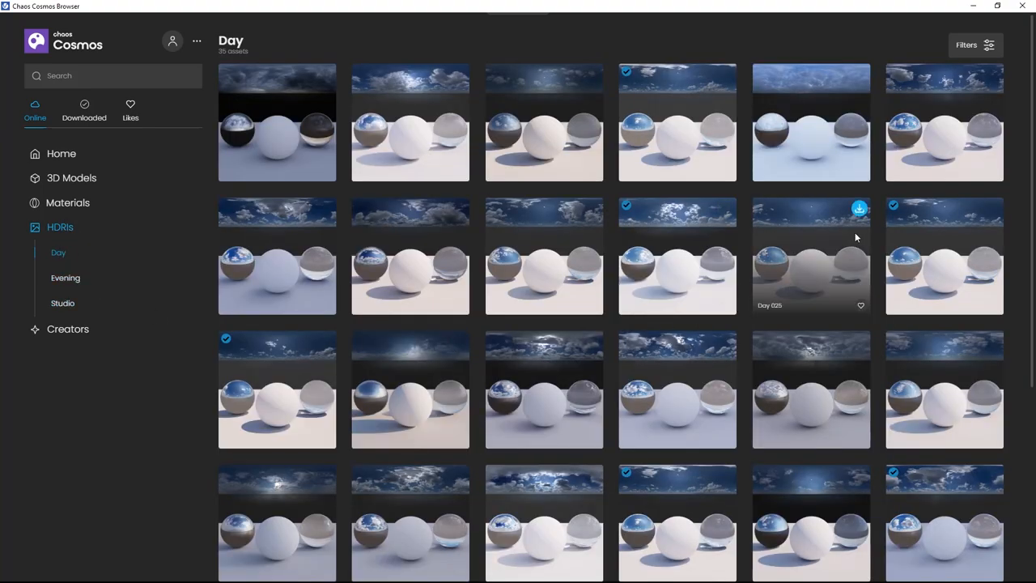
left_click(859, 209)
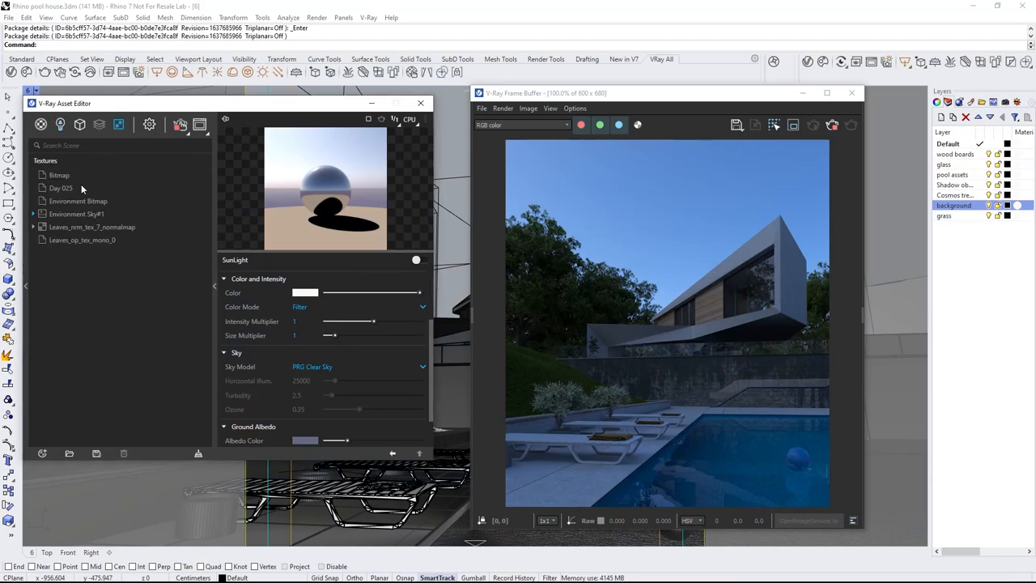
Show the Day 025 bitmap's settings as a spherical environment map
left_click(61, 187)
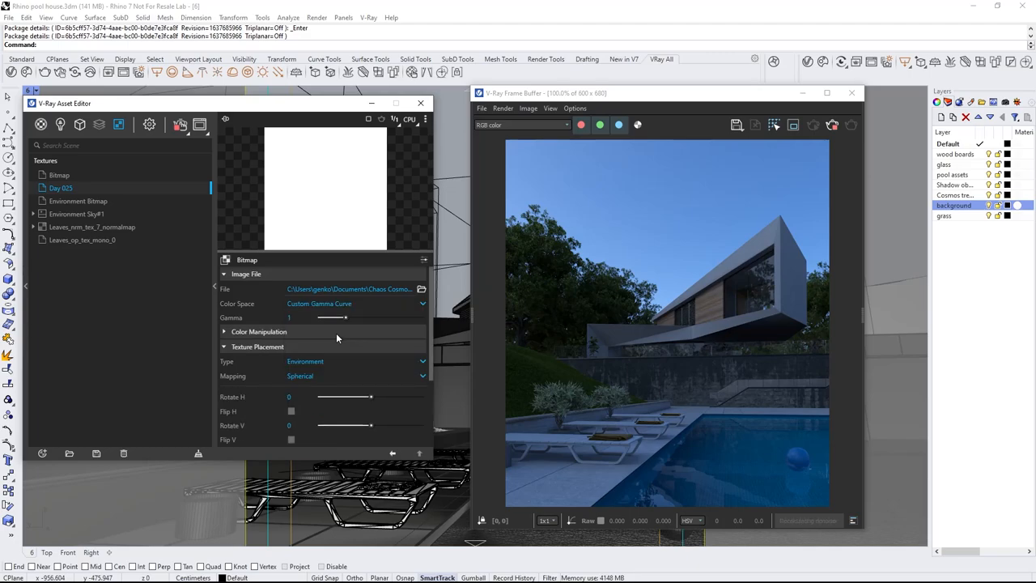
mouse_move(232, 72)
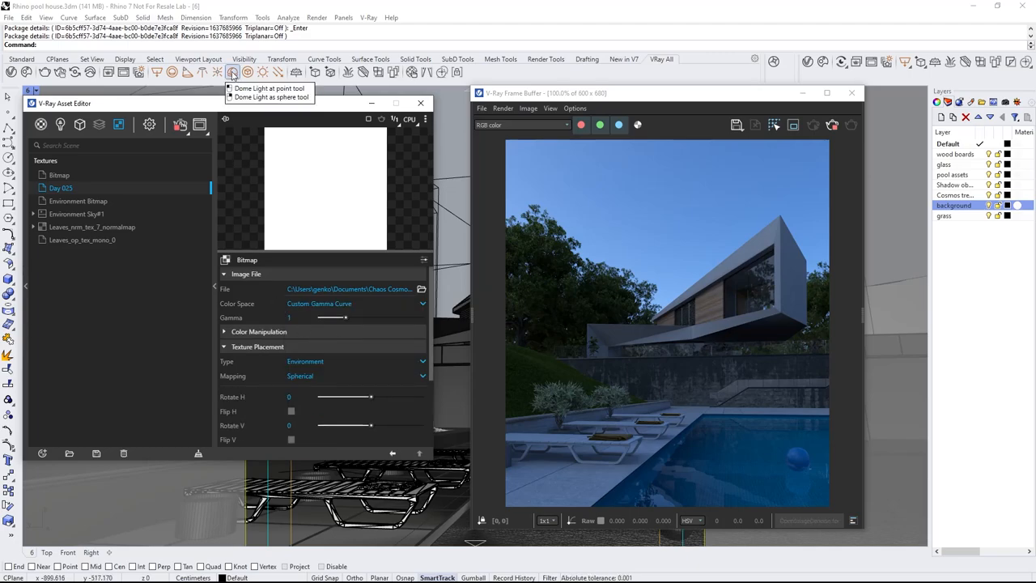
Create a dome light, place it and assign the Day 025 sky as its HDR texture
left_click(232, 72)
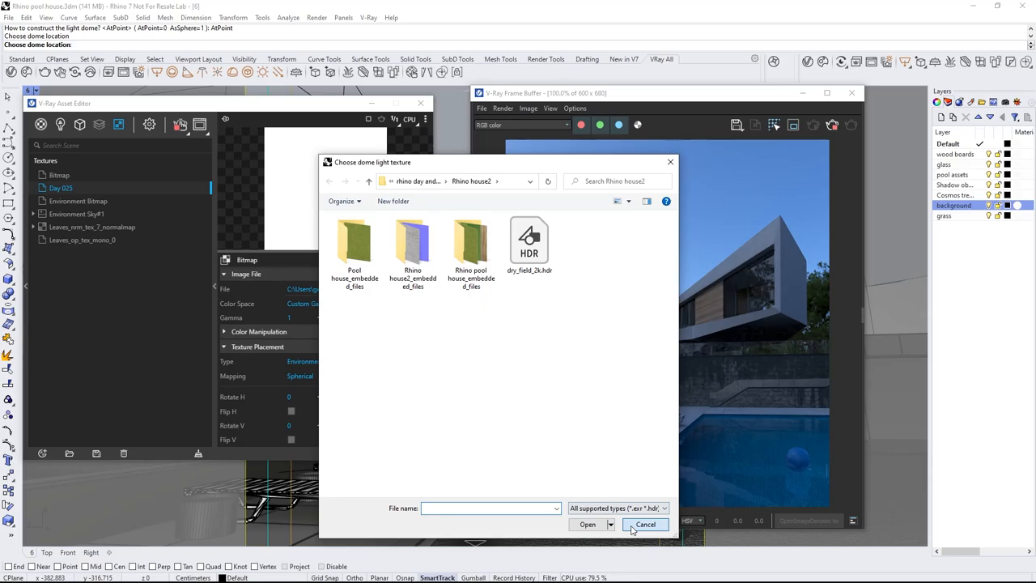
left_click(646, 524)
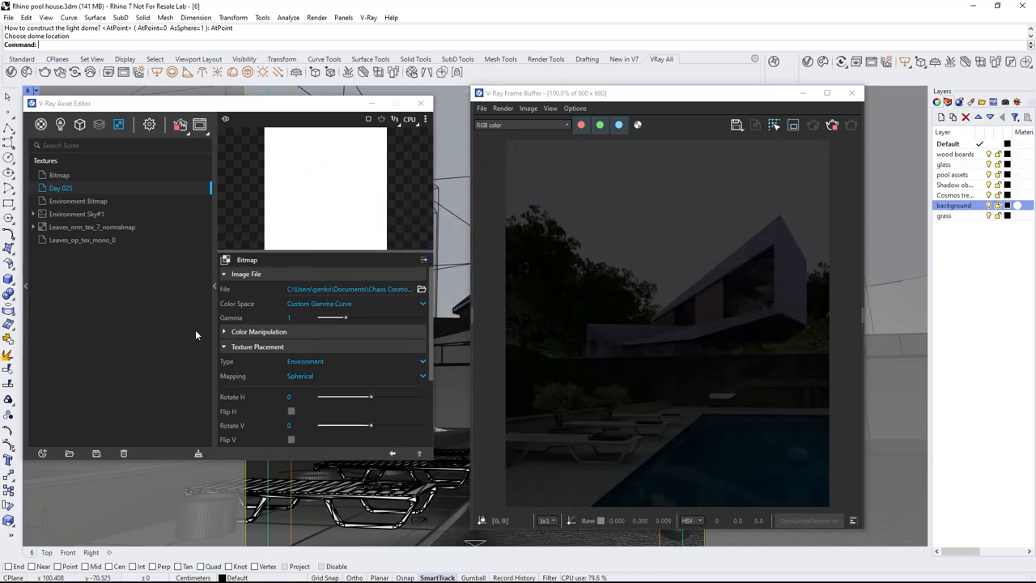
left_click(60, 124)
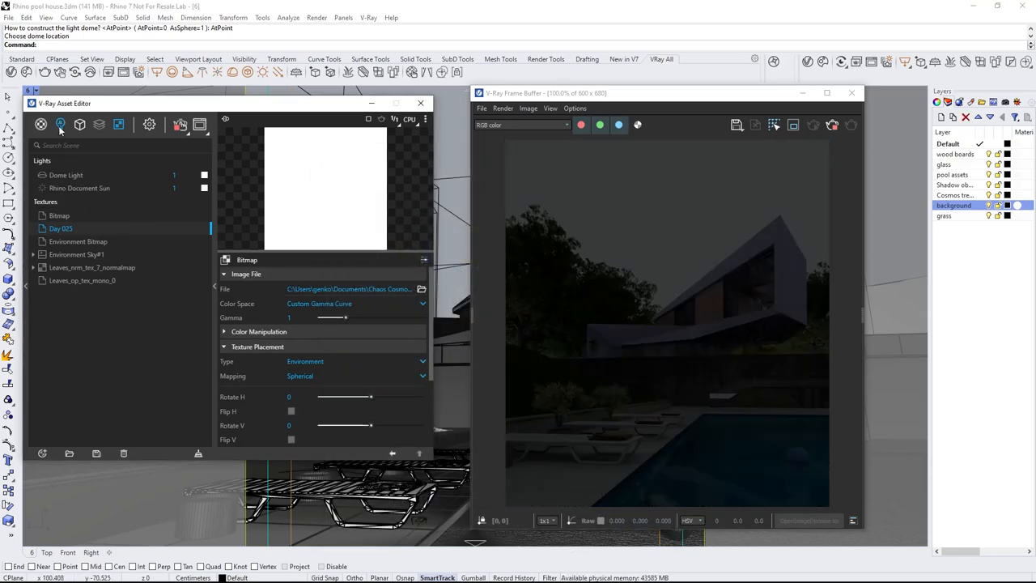
left_click(65, 175)
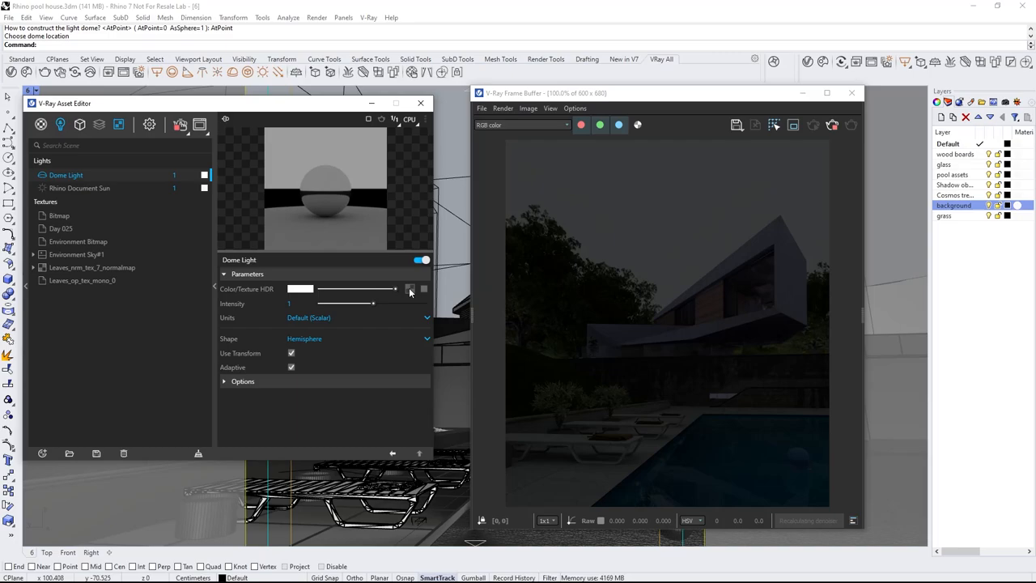
left_click(409, 289)
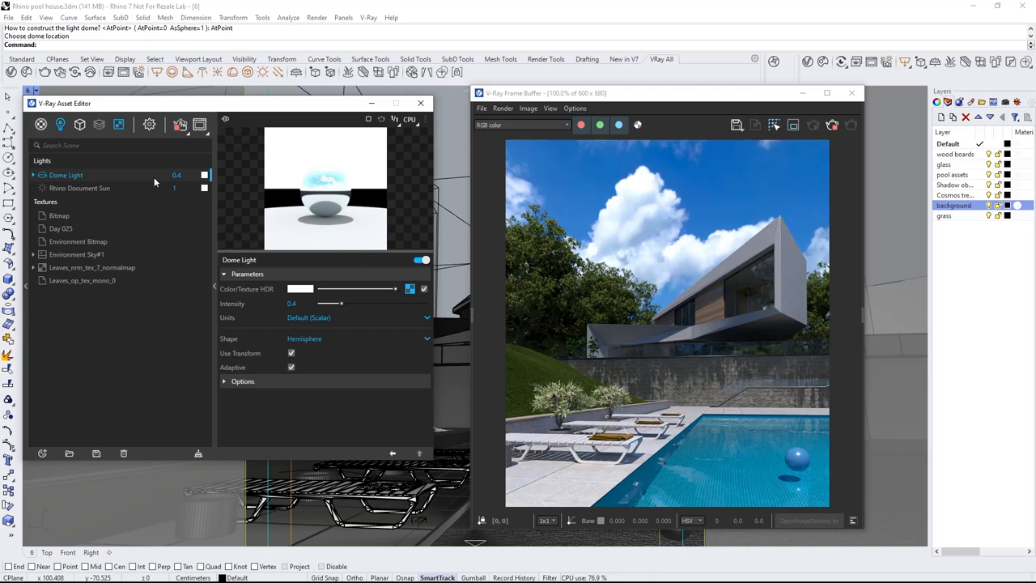
mouse_move(153, 215)
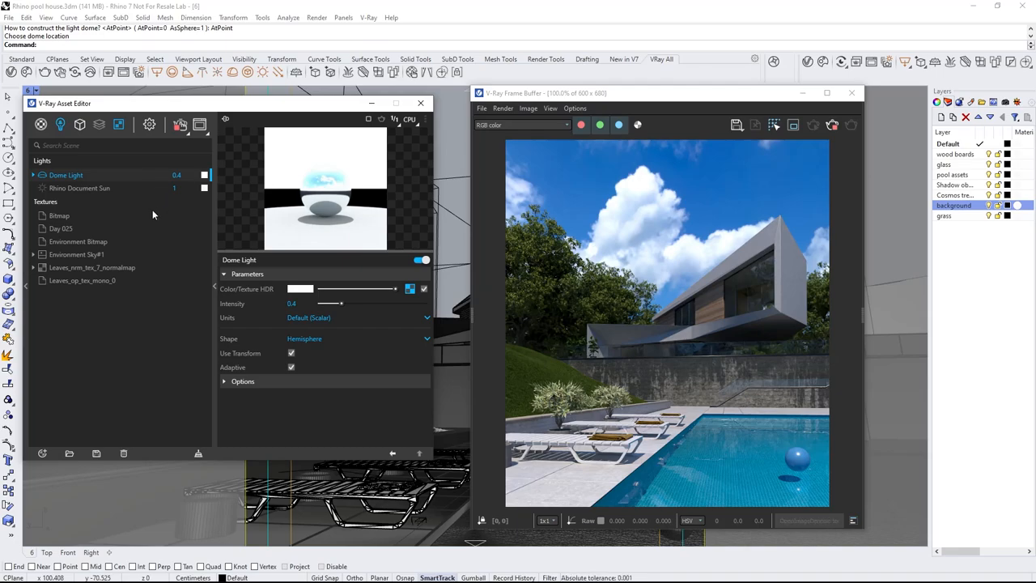
Set the Day 025 sky's horizontal rotation to 20°
left_click(61, 229)
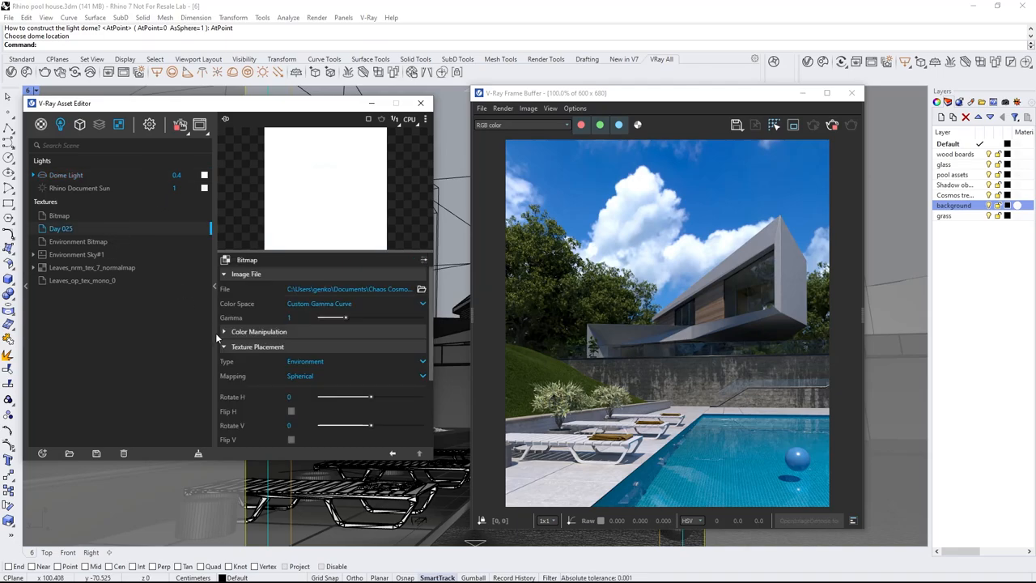
left_click_drag(371, 397, 334, 397)
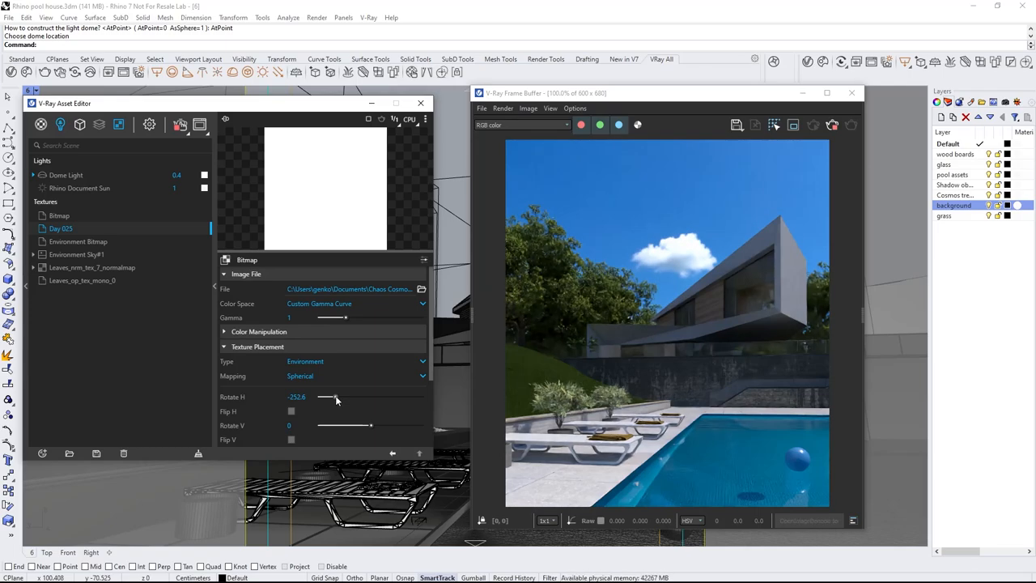
left_click_drag(327, 397, 380, 397)
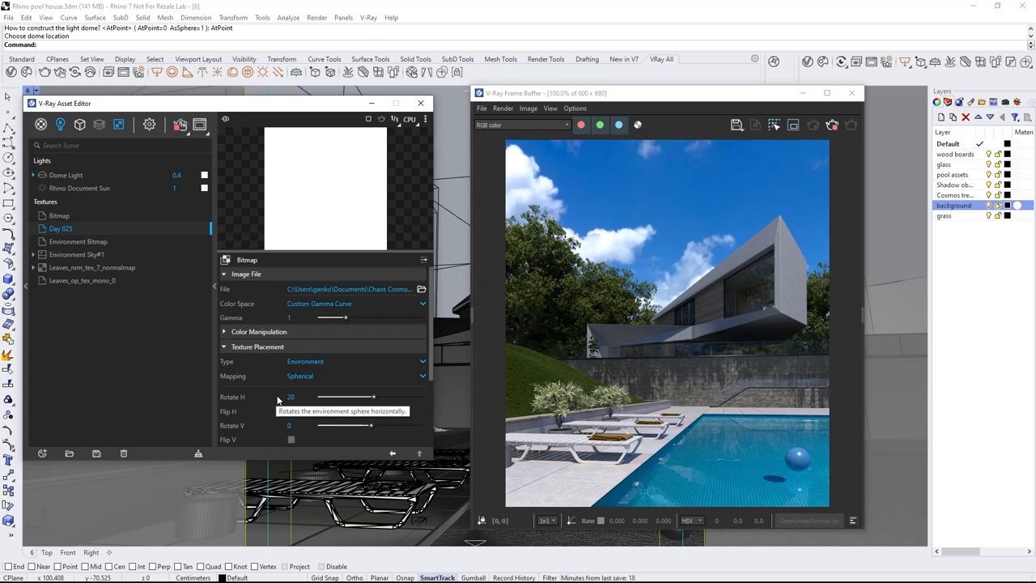
mouse_move(259, 398)
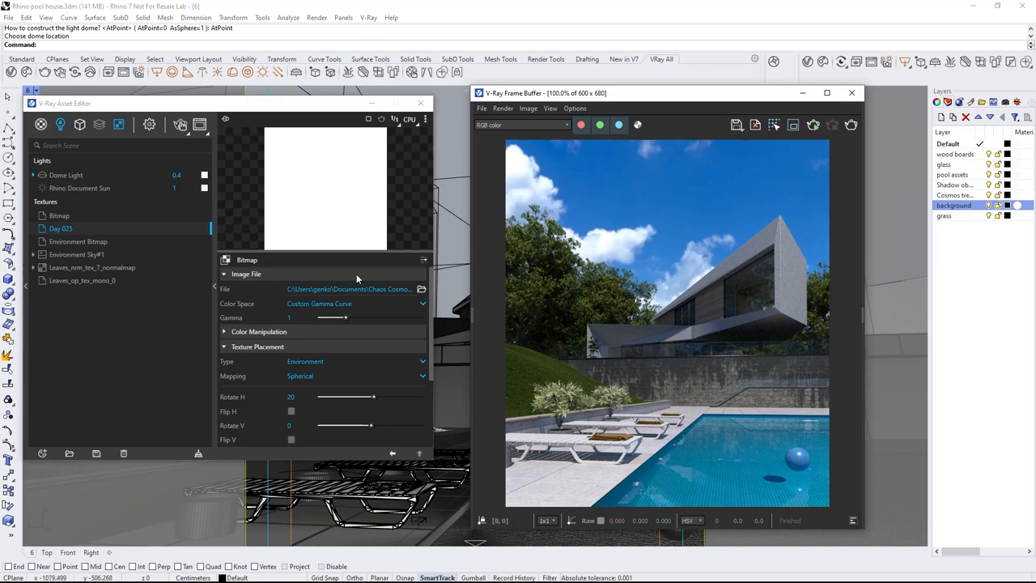
left_click(137, 72)
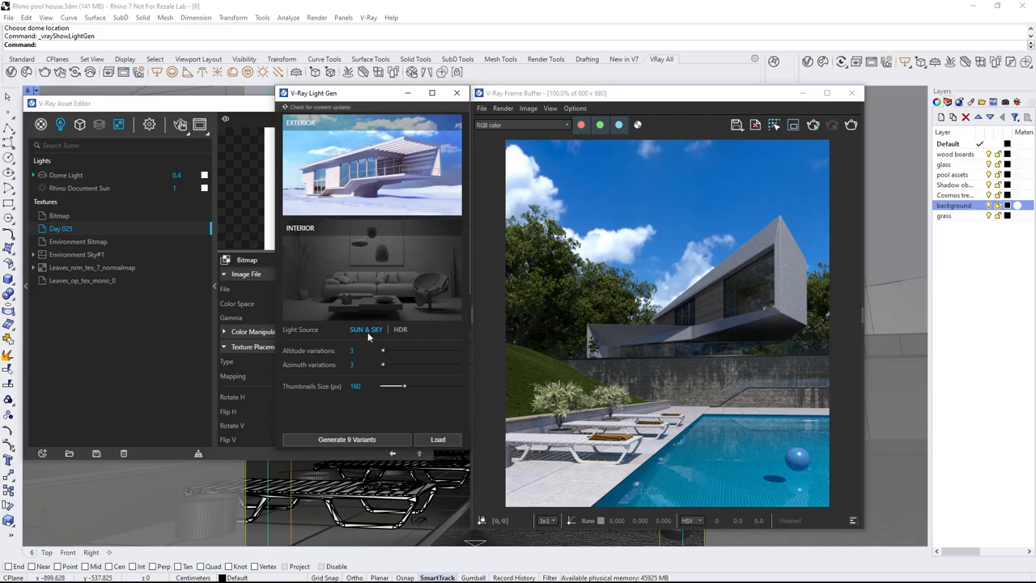
Generate 25 sun-and-sky variants with altitude and azimuth variations both at 5
left_click_drag(383, 350, 407, 350)
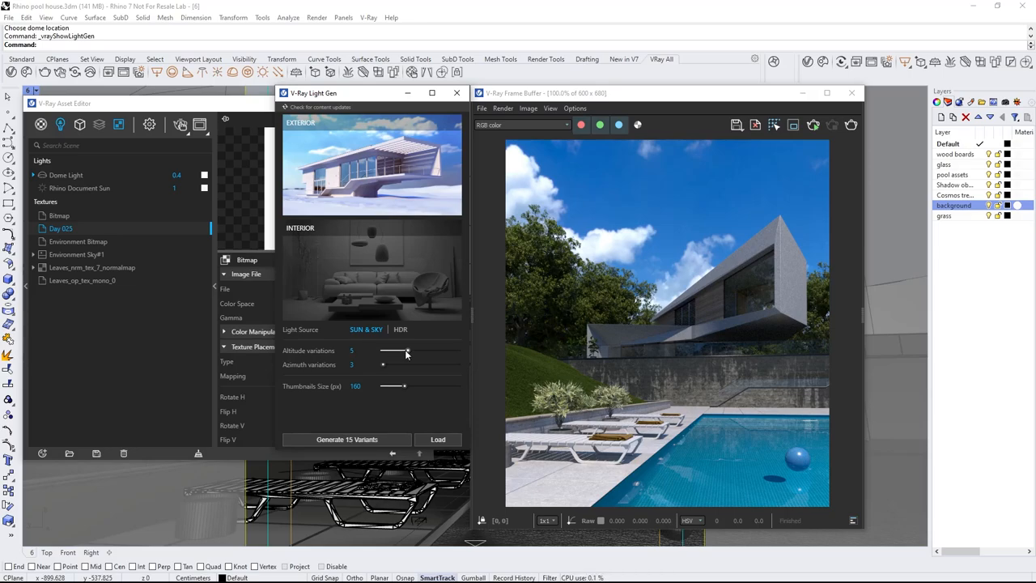
left_click_drag(382, 364, 394, 365)
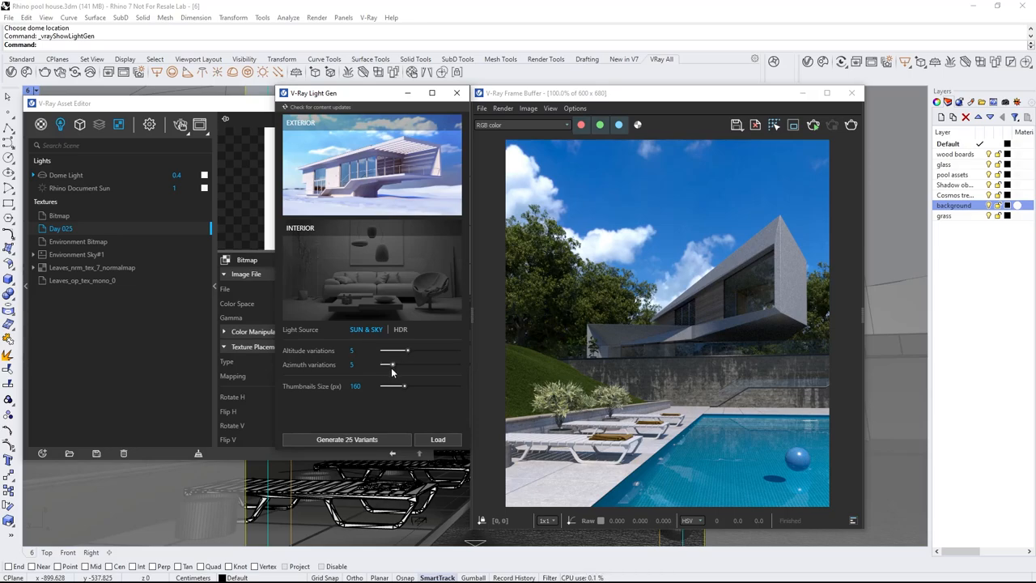
left_click(347, 439)
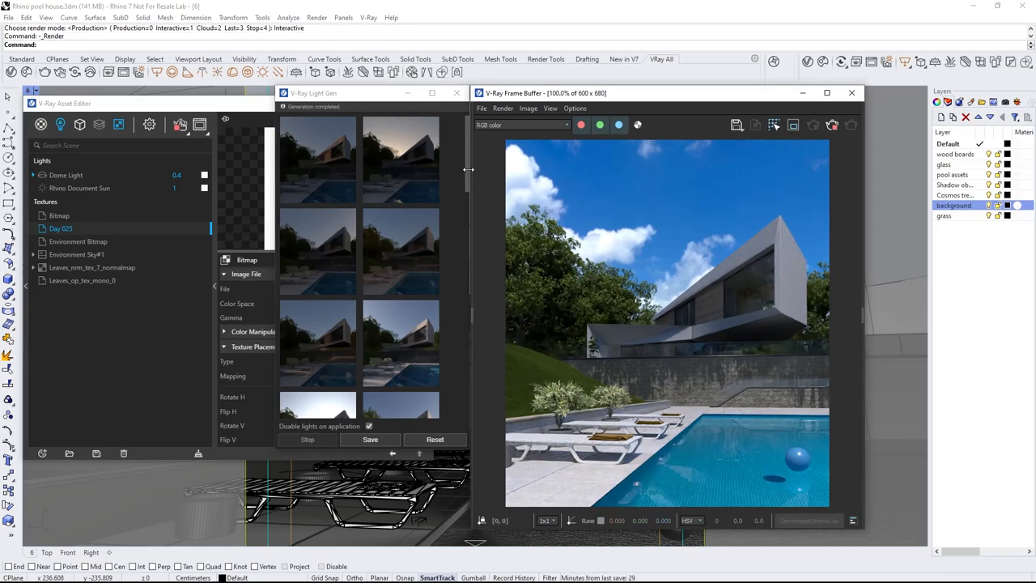
Choose a deeper sunlit variant from the thumbnails and save it as LIGHT_GEN_DOME
scroll("down", 3)
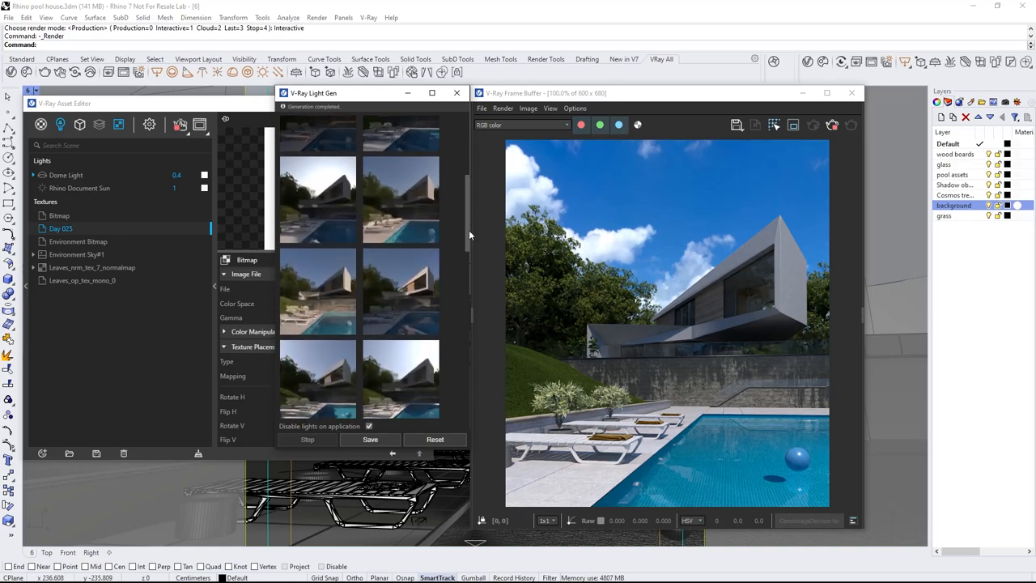
scroll("down", 3)
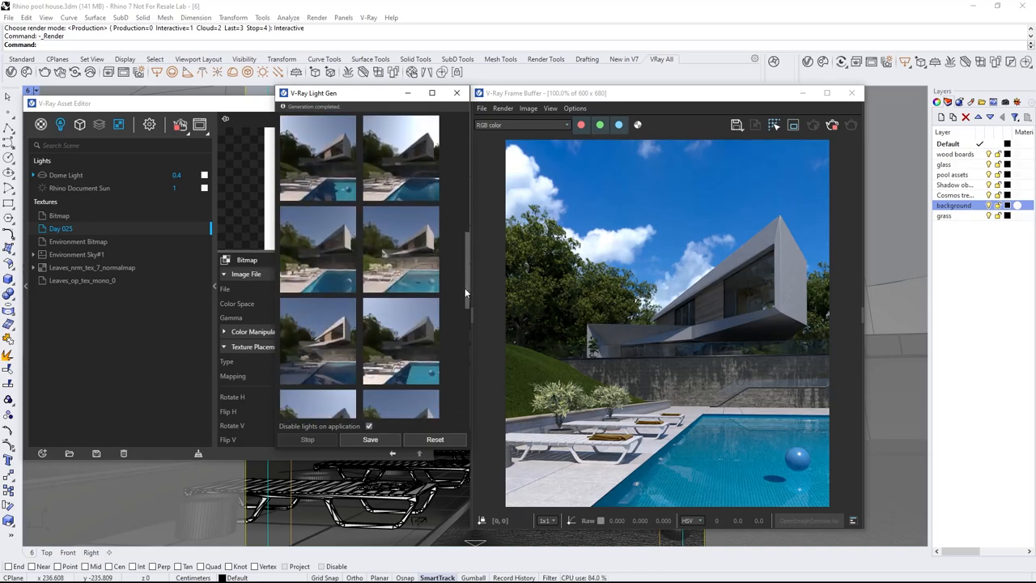
scroll("down", 3)
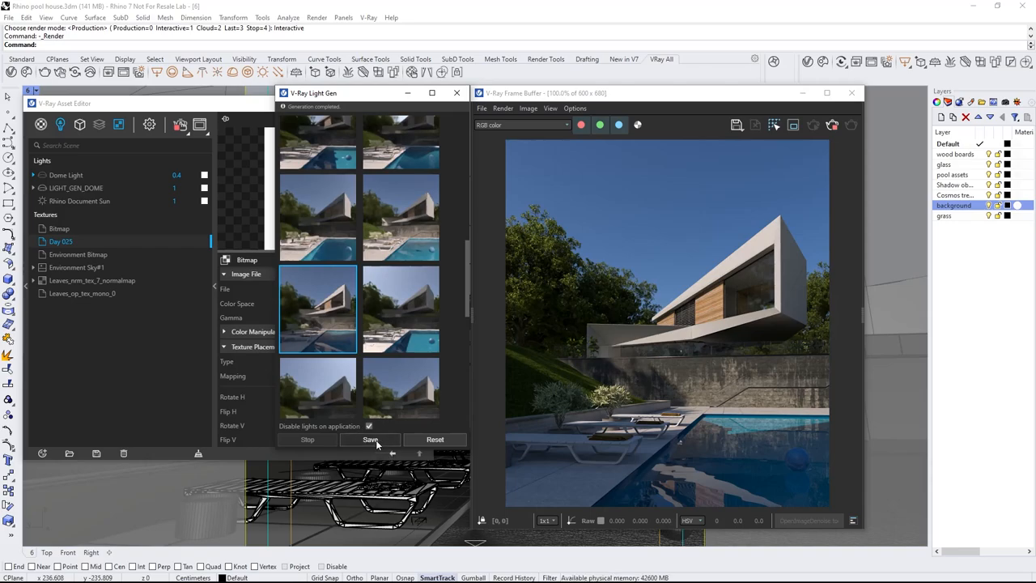
left_click(370, 440)
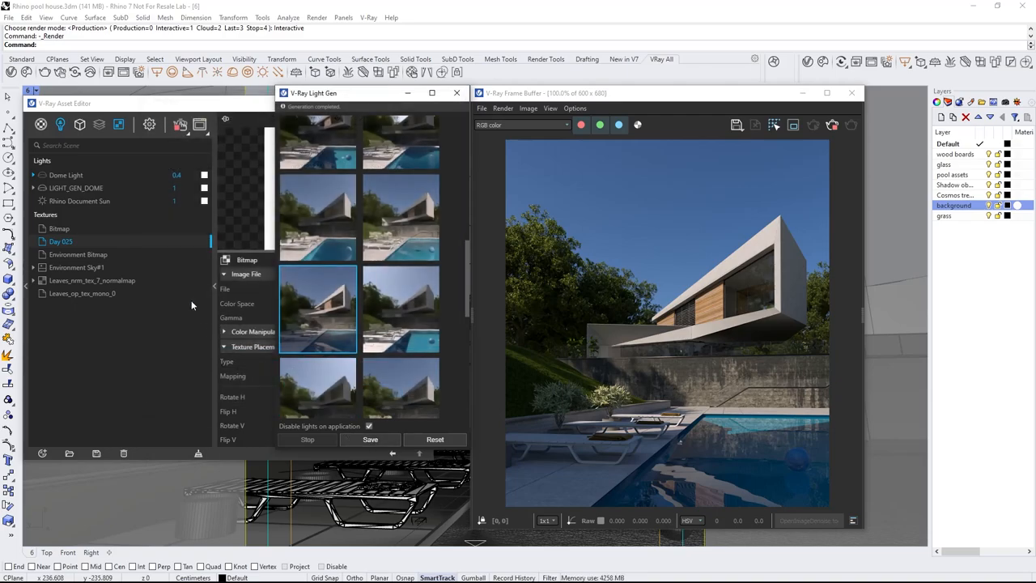
Return Light Gen to its start page and switch the generator to HDR light sources
left_click(76, 187)
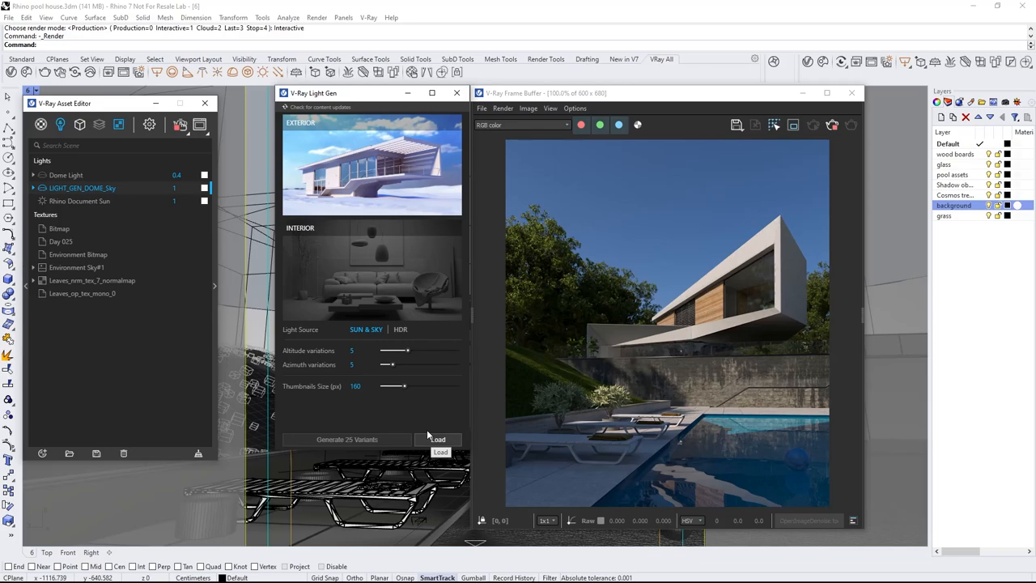
left_click(400, 329)
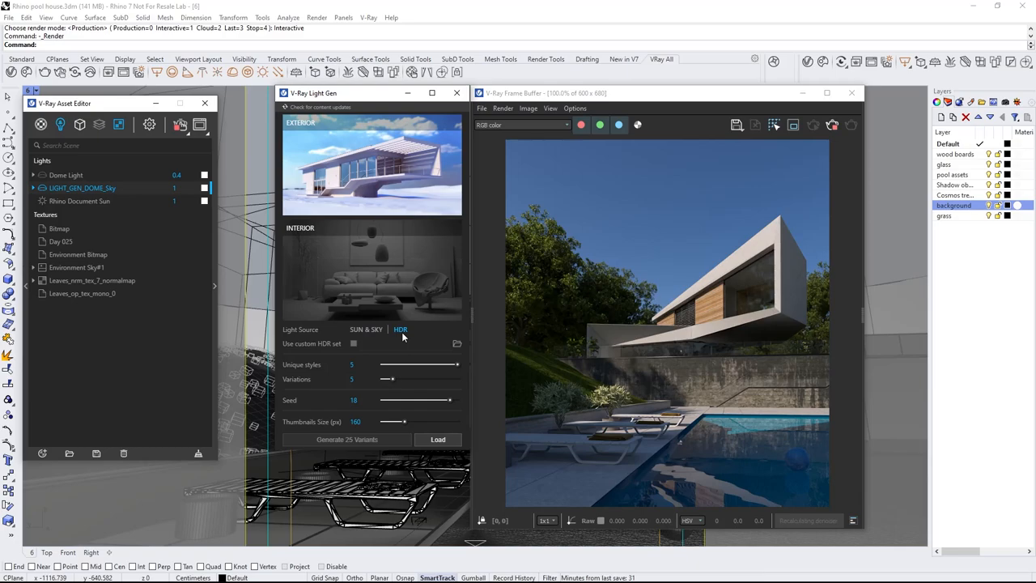
mouse_move(409, 346)
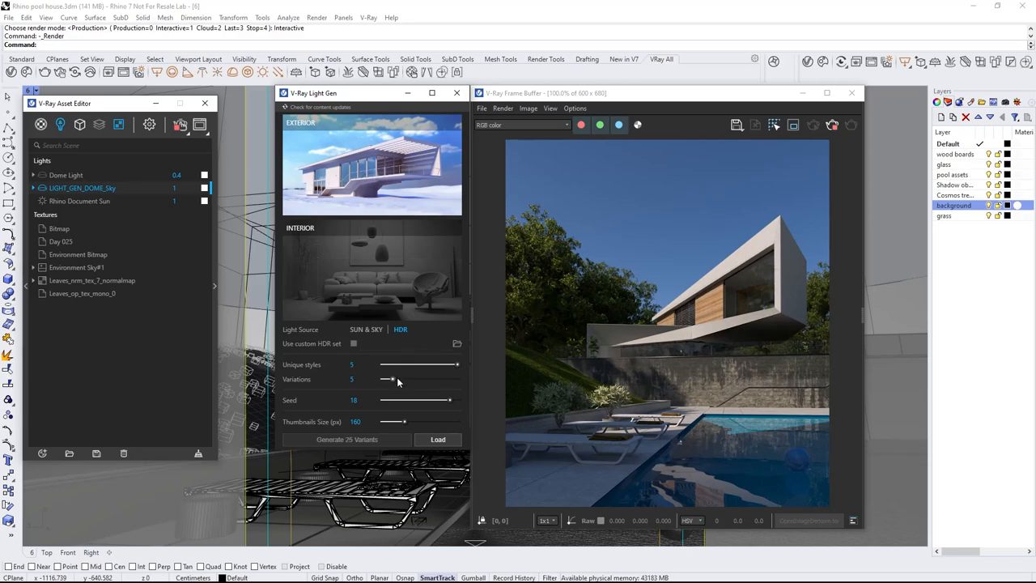
Set 8 variations and load the LG_HDRI.lightset scenario file into Light Gen
left_click_drag(392, 379, 407, 379)
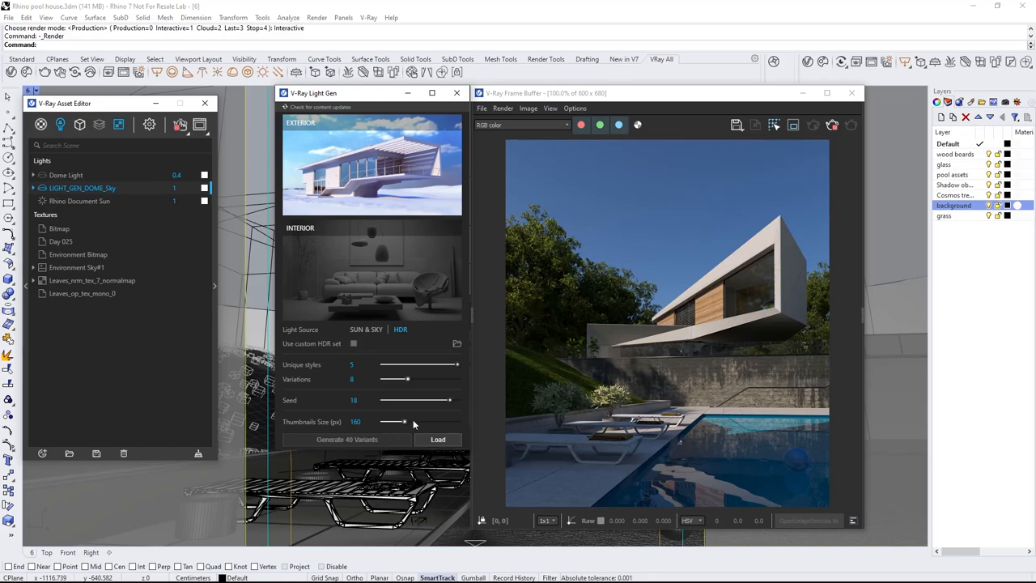
left_click(438, 440)
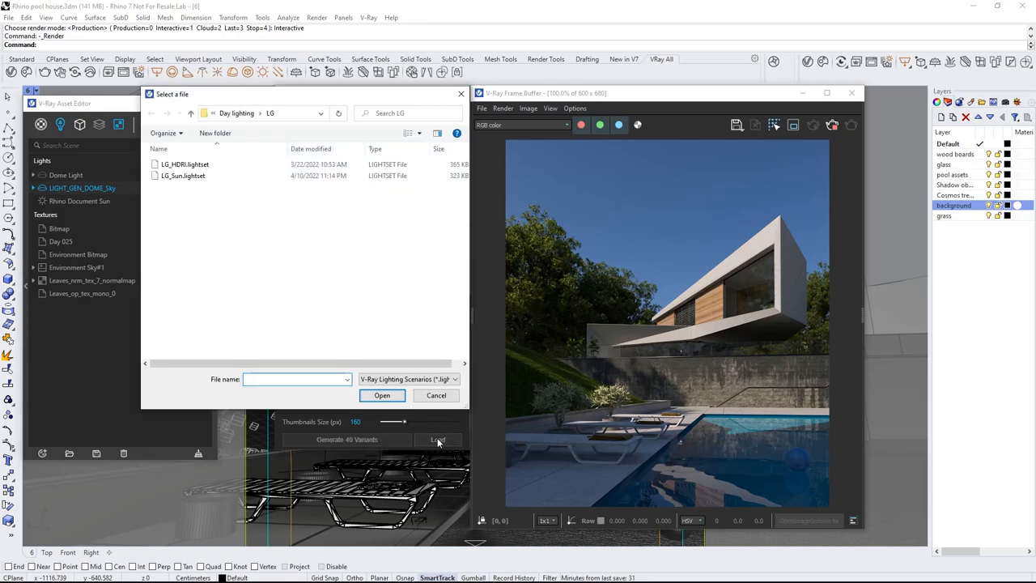
left_click(185, 165)
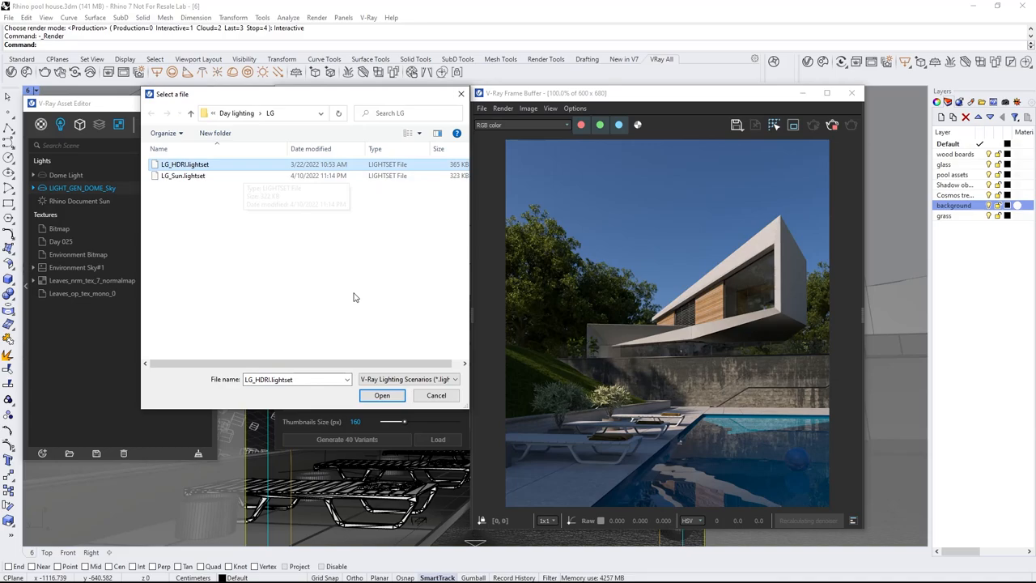
left_click(382, 395)
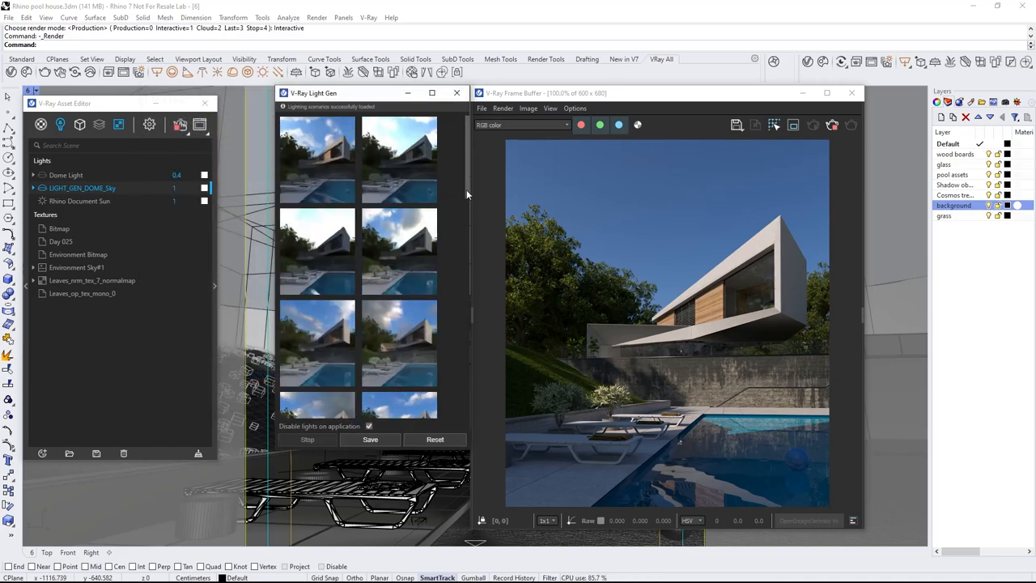
scroll("down", 3)
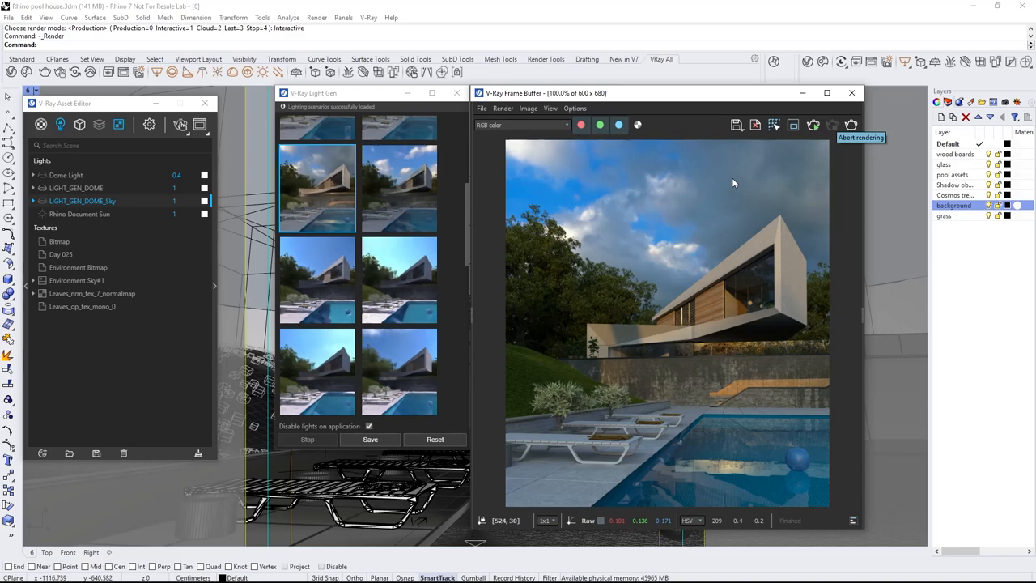
Add a Light Mix render element grouped by Individual Lights
left_click(99, 123)
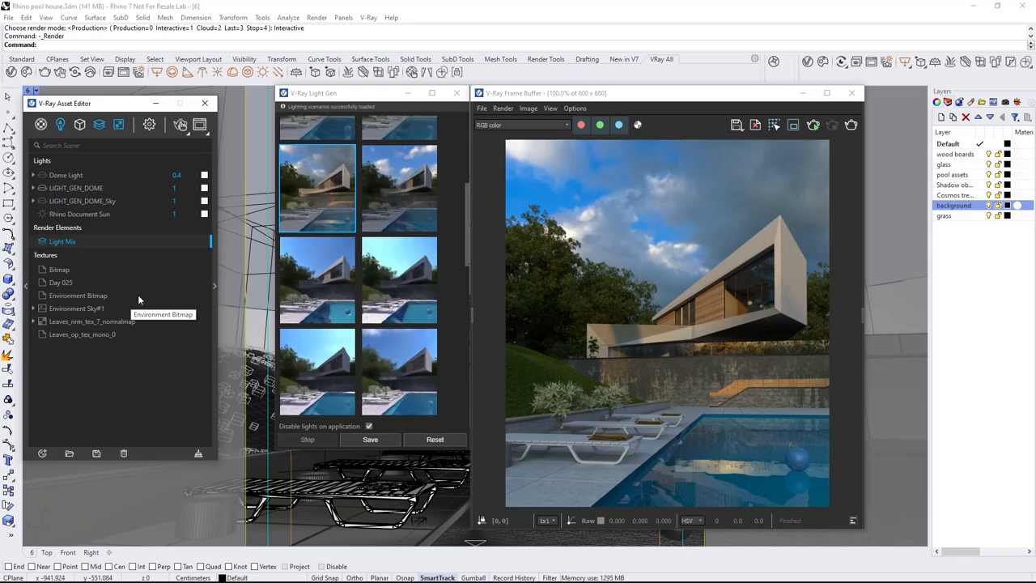
left_click(62, 242)
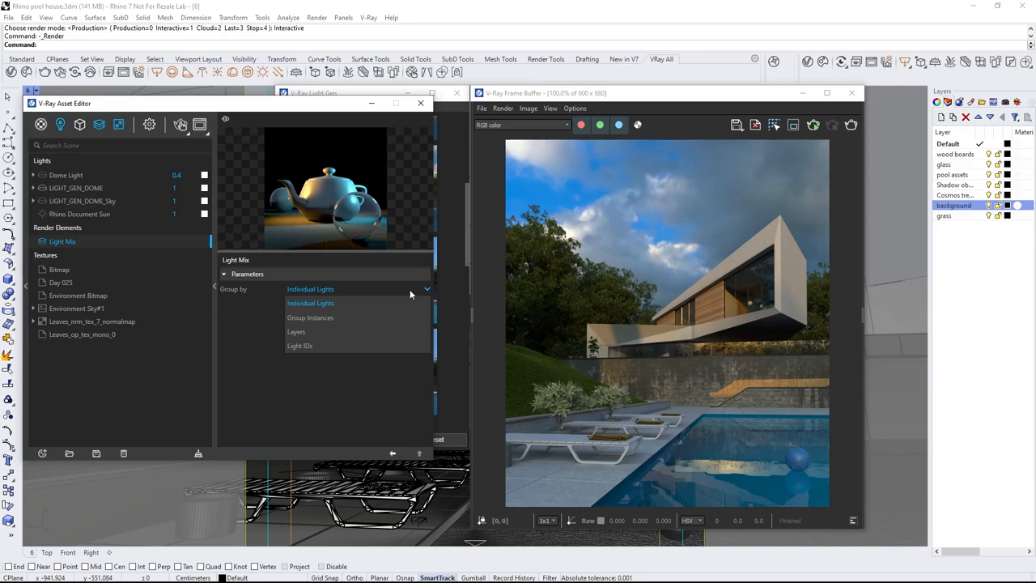
left_click(310, 302)
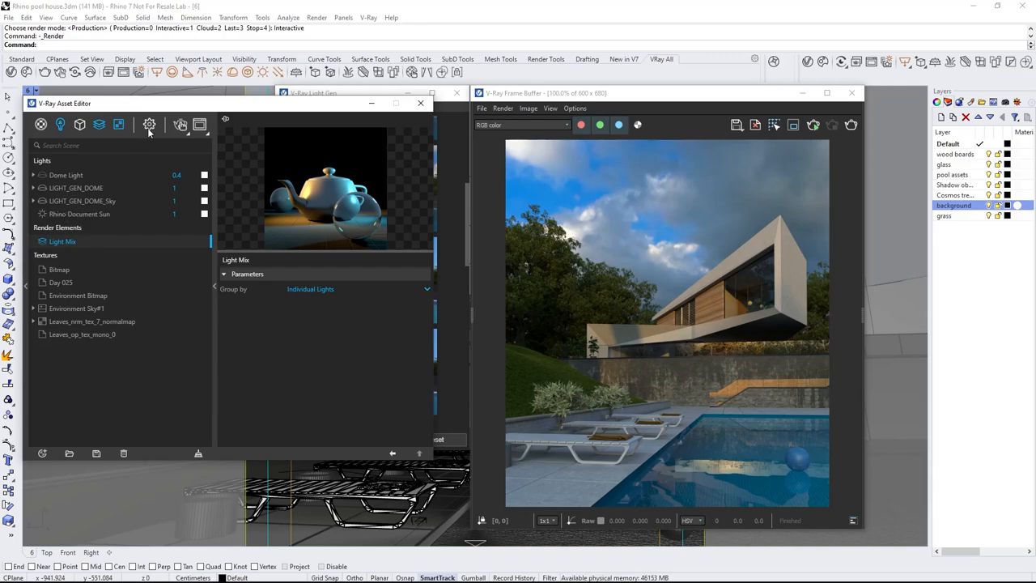
left_click(149, 124)
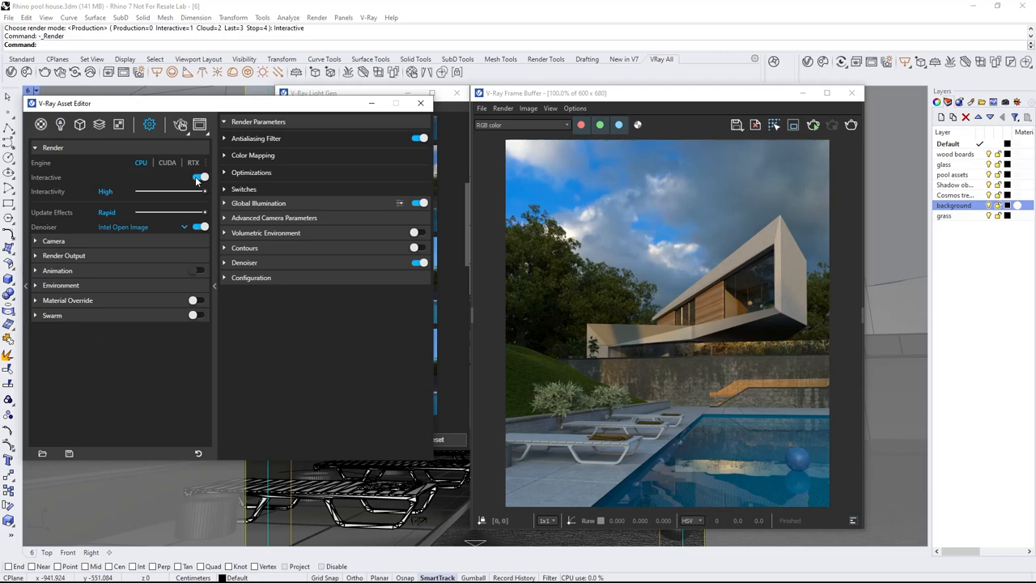
Turn Interactive off, raise quality to High+, and send the scene to Chaos Cloud
left_click(242, 138)
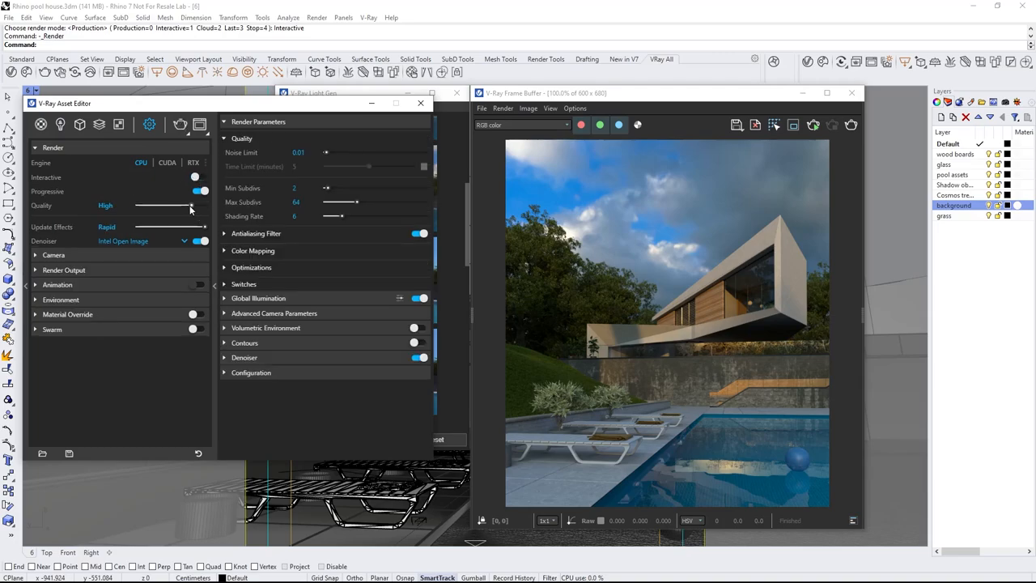
left_click_drag(170, 205, 203, 205)
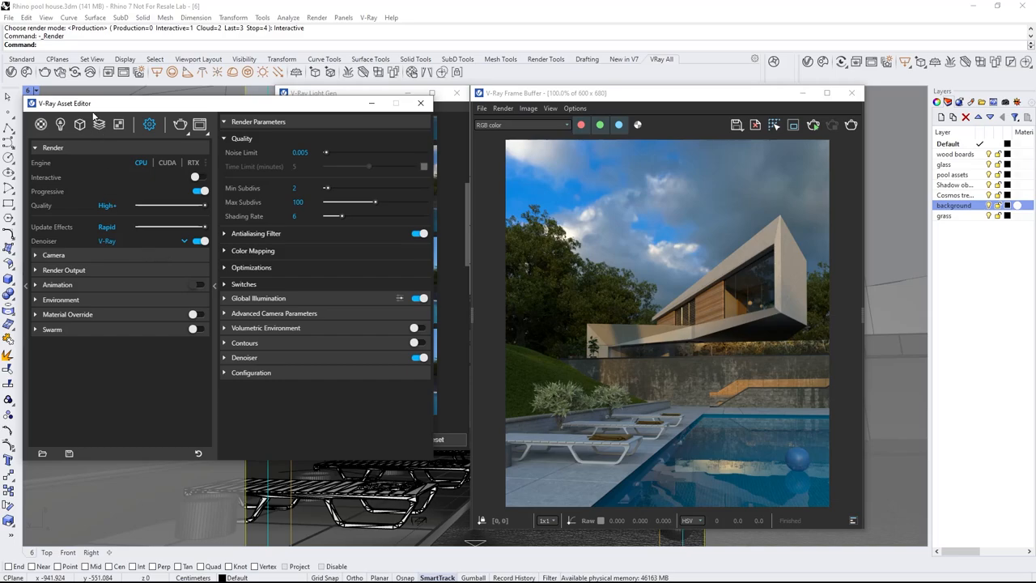
left_click(89, 72)
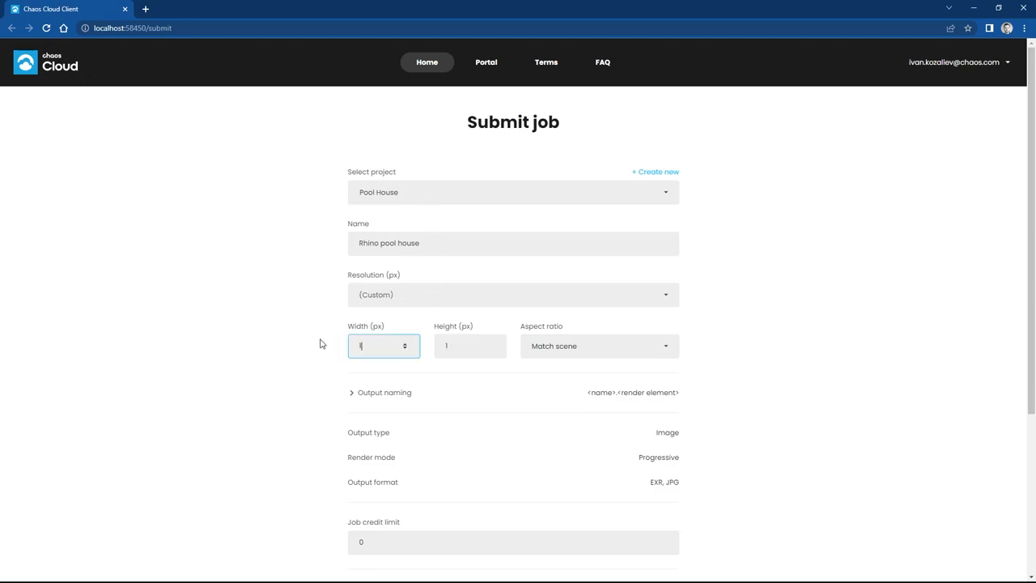
Submit the Chaos Cloud job with a width of 1300 px
type("1300")
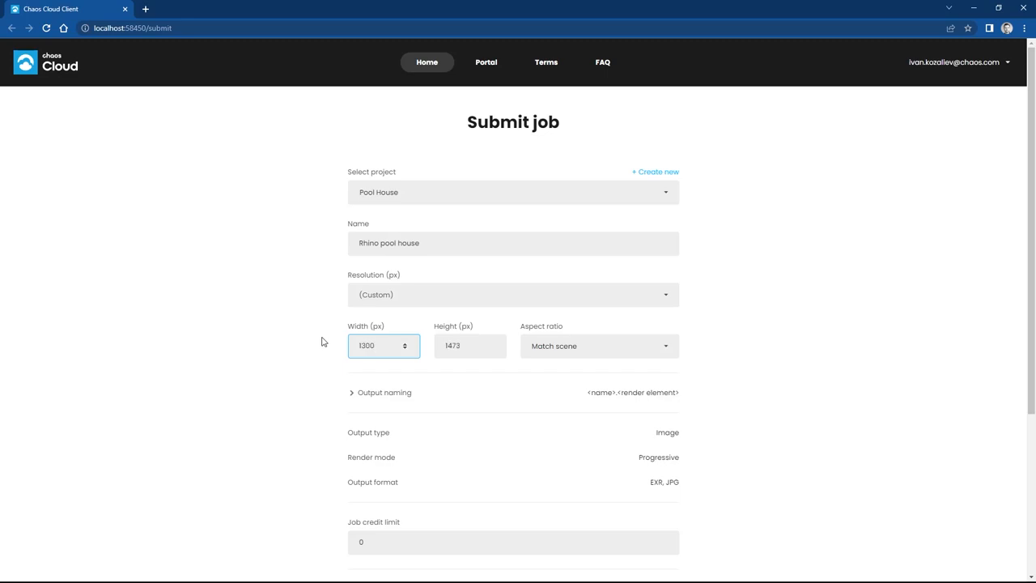
scroll("down", 3)
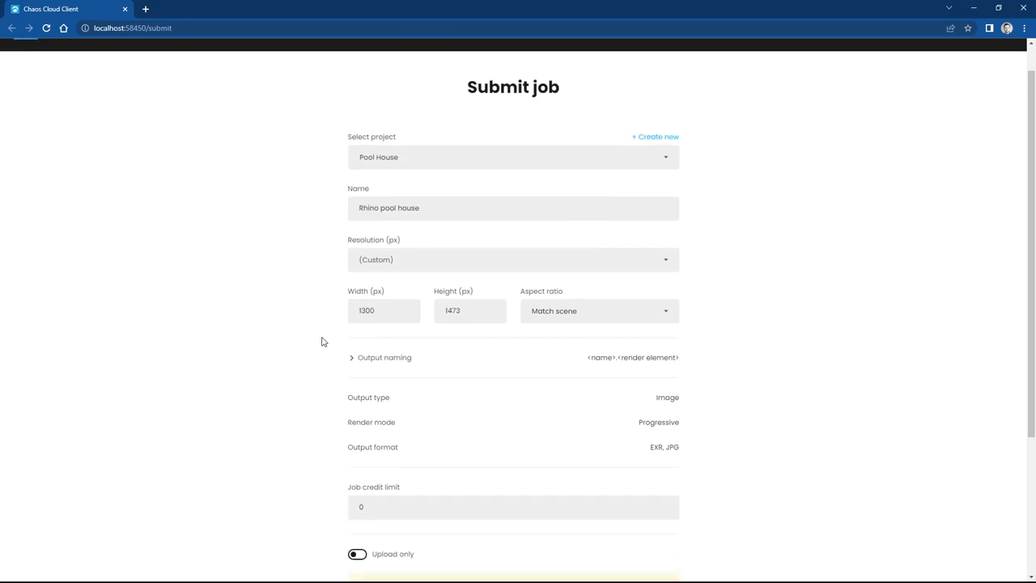
scroll("down", 3)
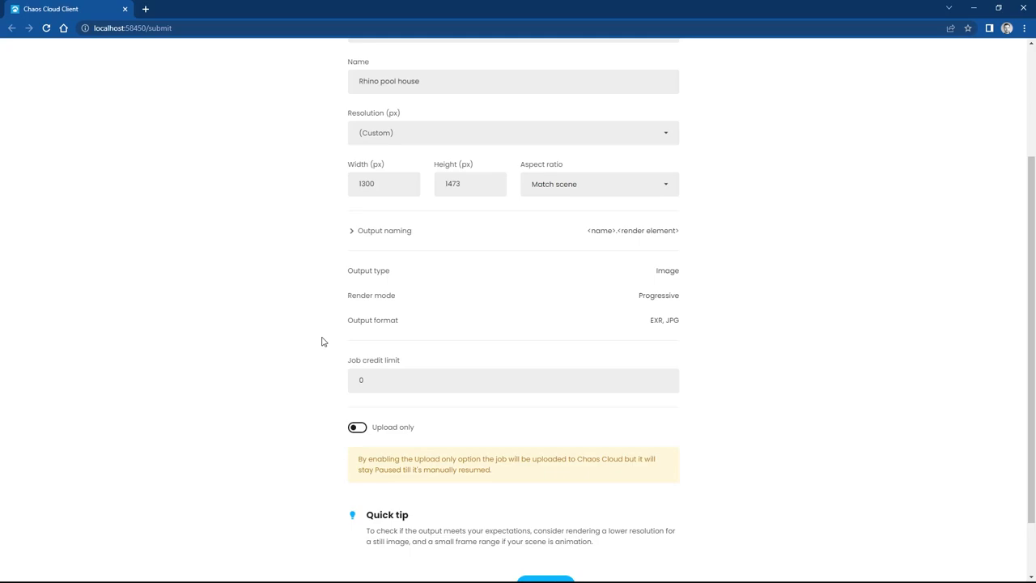
scroll("down", 3)
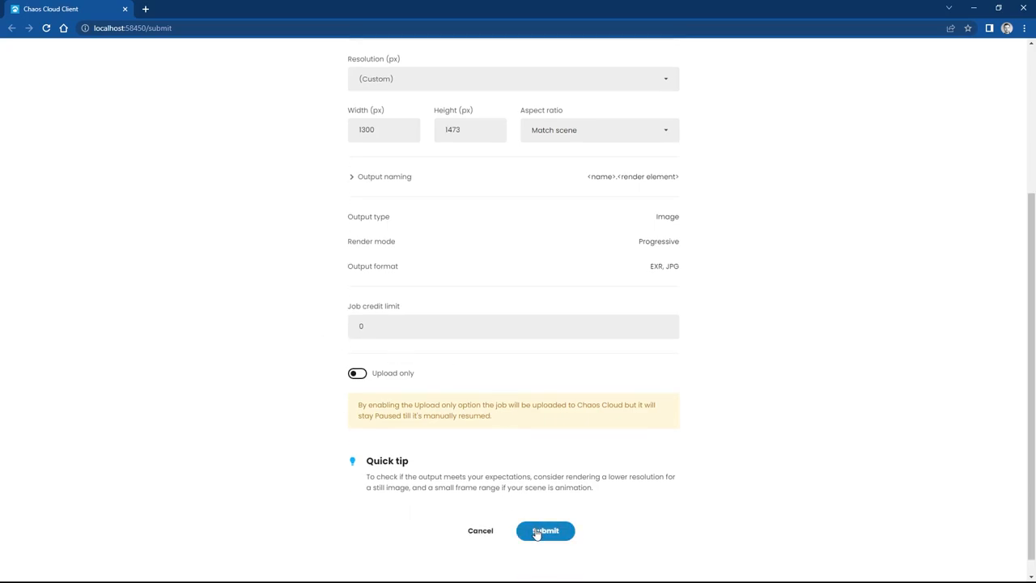
left_click(545, 530)
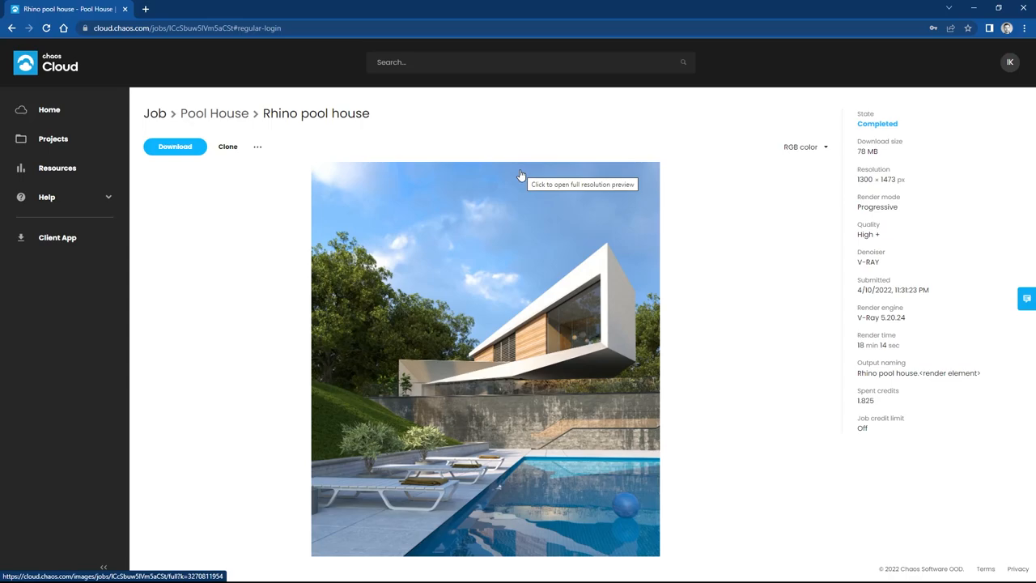
Load Rhino pool house.exr into the Frame Buffer and select the RGB source in the layers panel
left_click(175, 147)
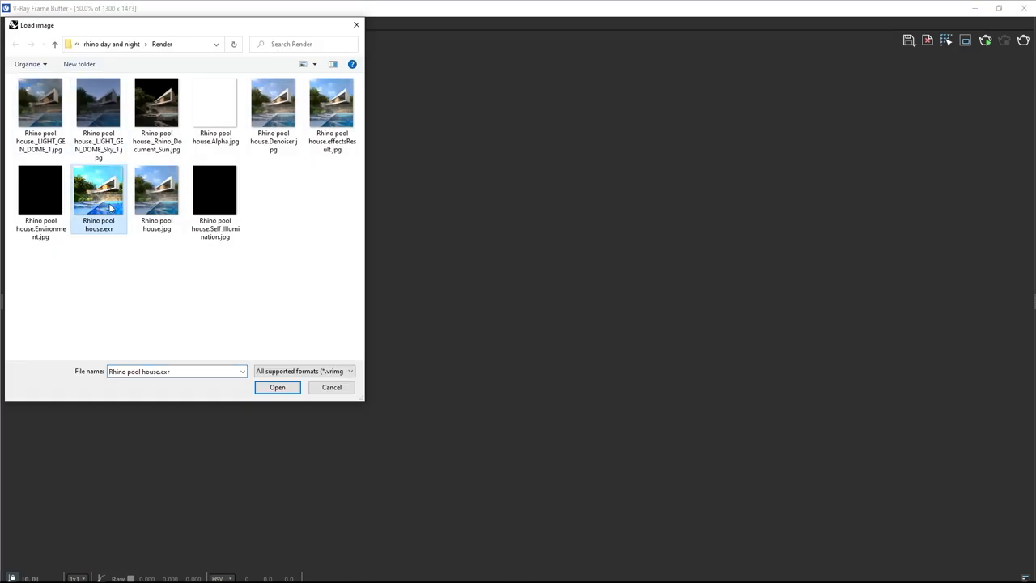
left_click(277, 386)
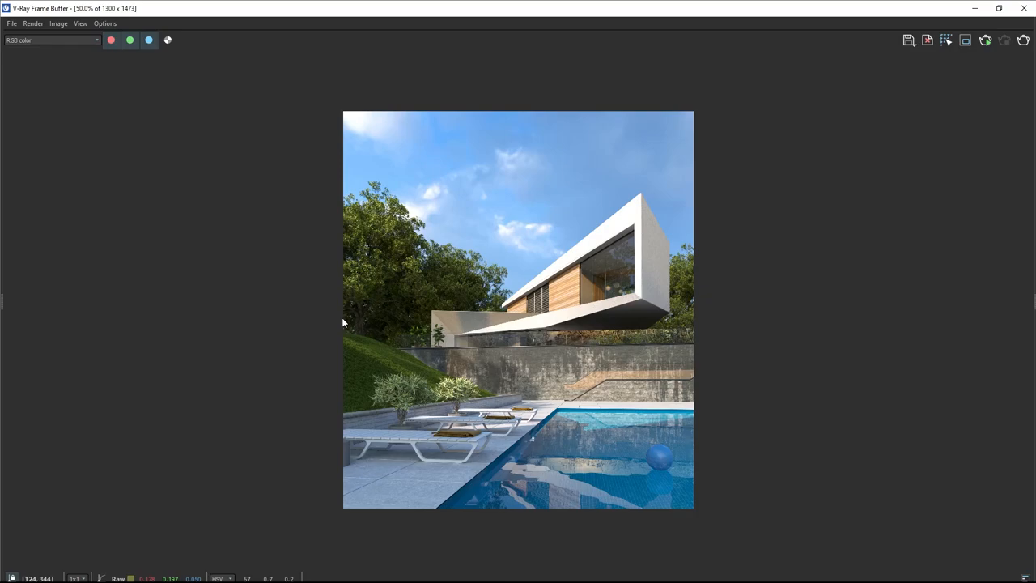
left_click(946, 40)
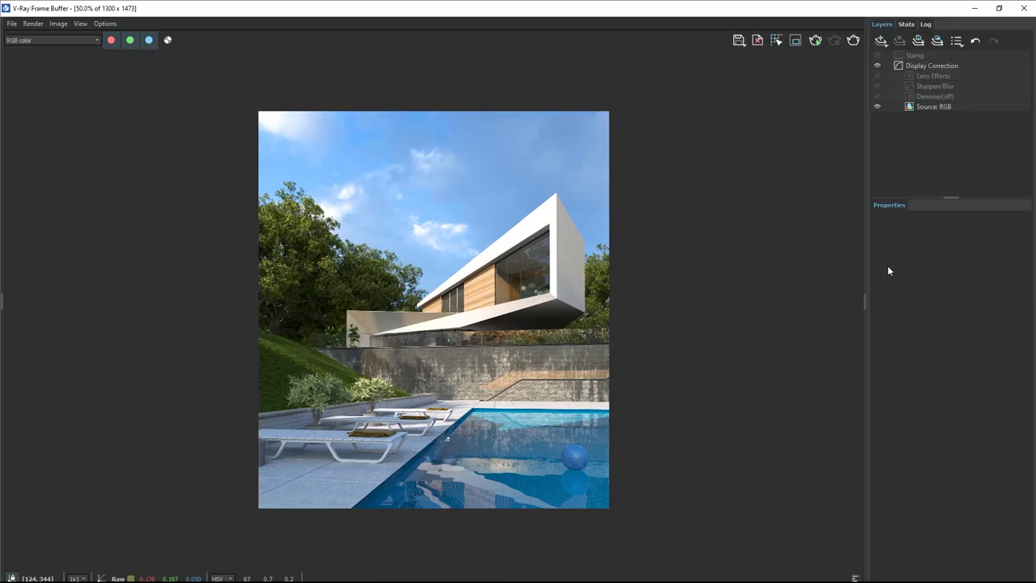
left_click(935, 106)
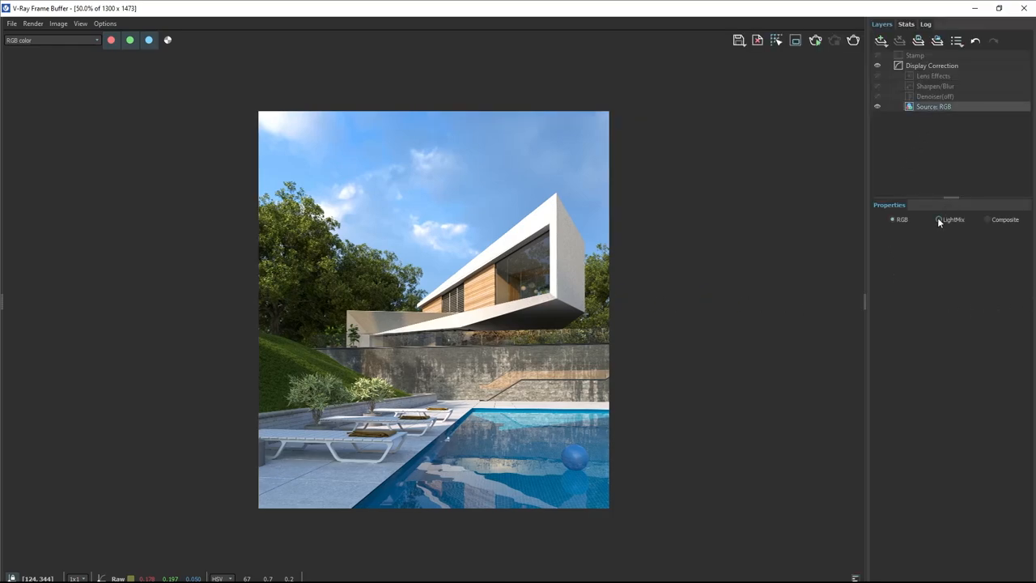
Switch the source to LightMix and set Rhino Document Sun to 1.400 with a warm tint
left_click(939, 219)
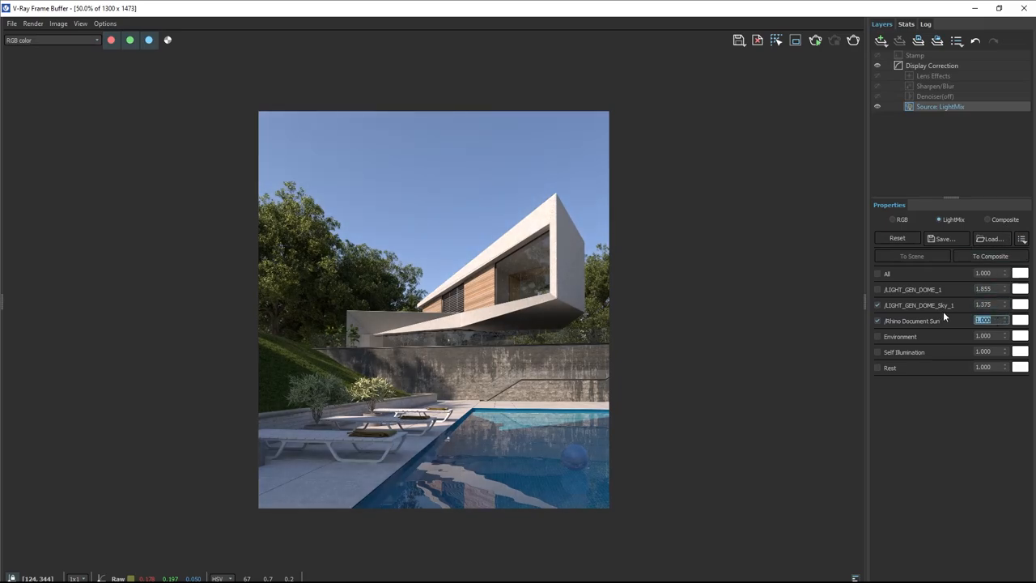
type("1.400")
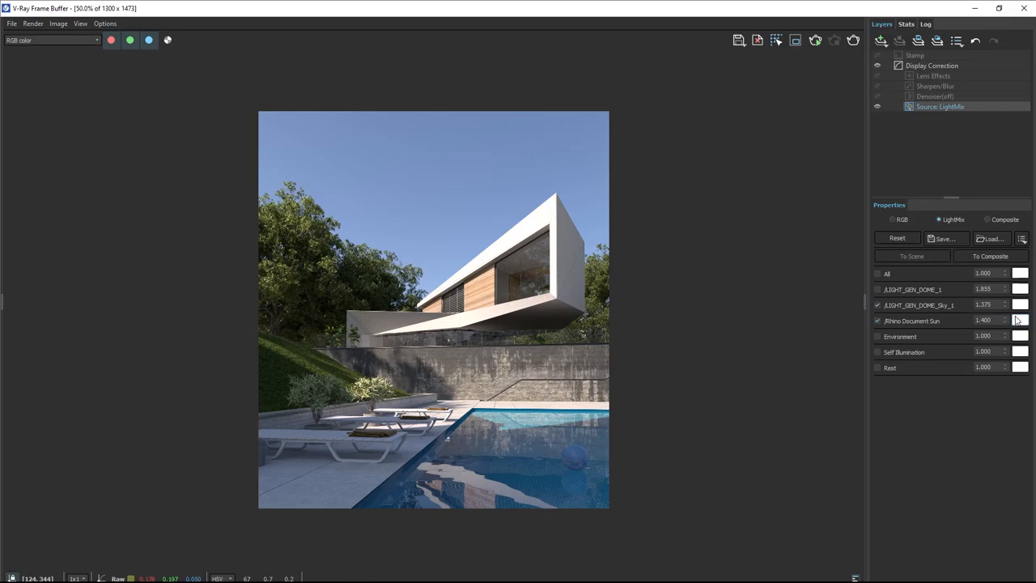
left_click(1020, 320)
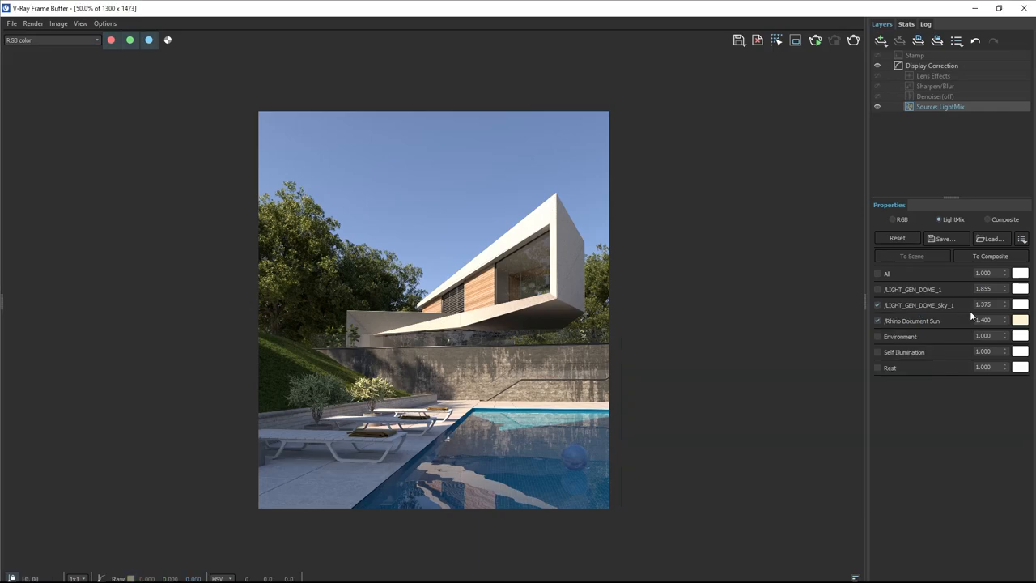
left_click(1019, 304)
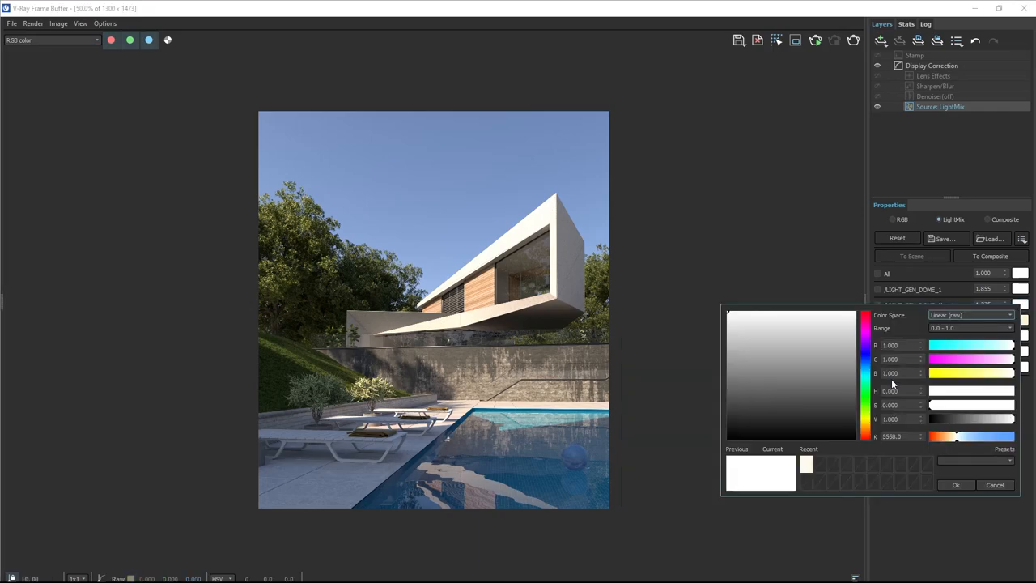